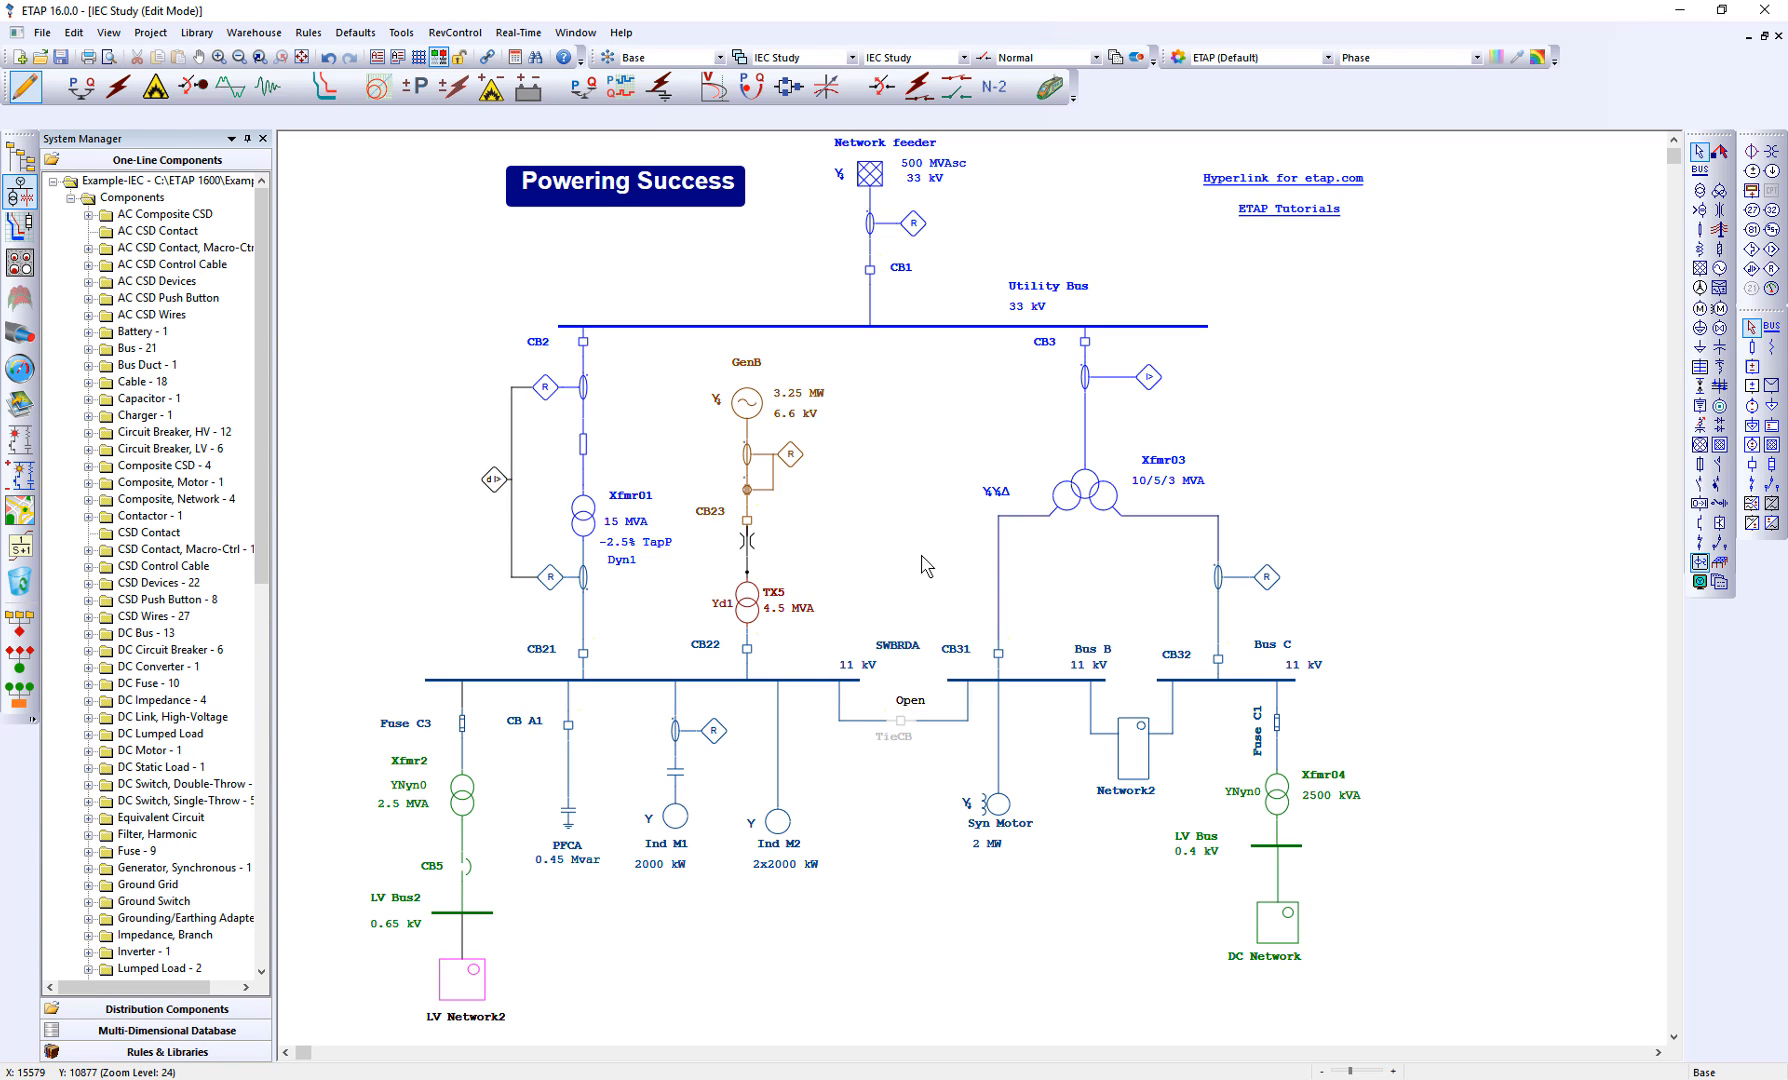
Open the Symbols Quick Pick dialog via Tools > Symbols > Global Substitution.
right_click(587, 520)
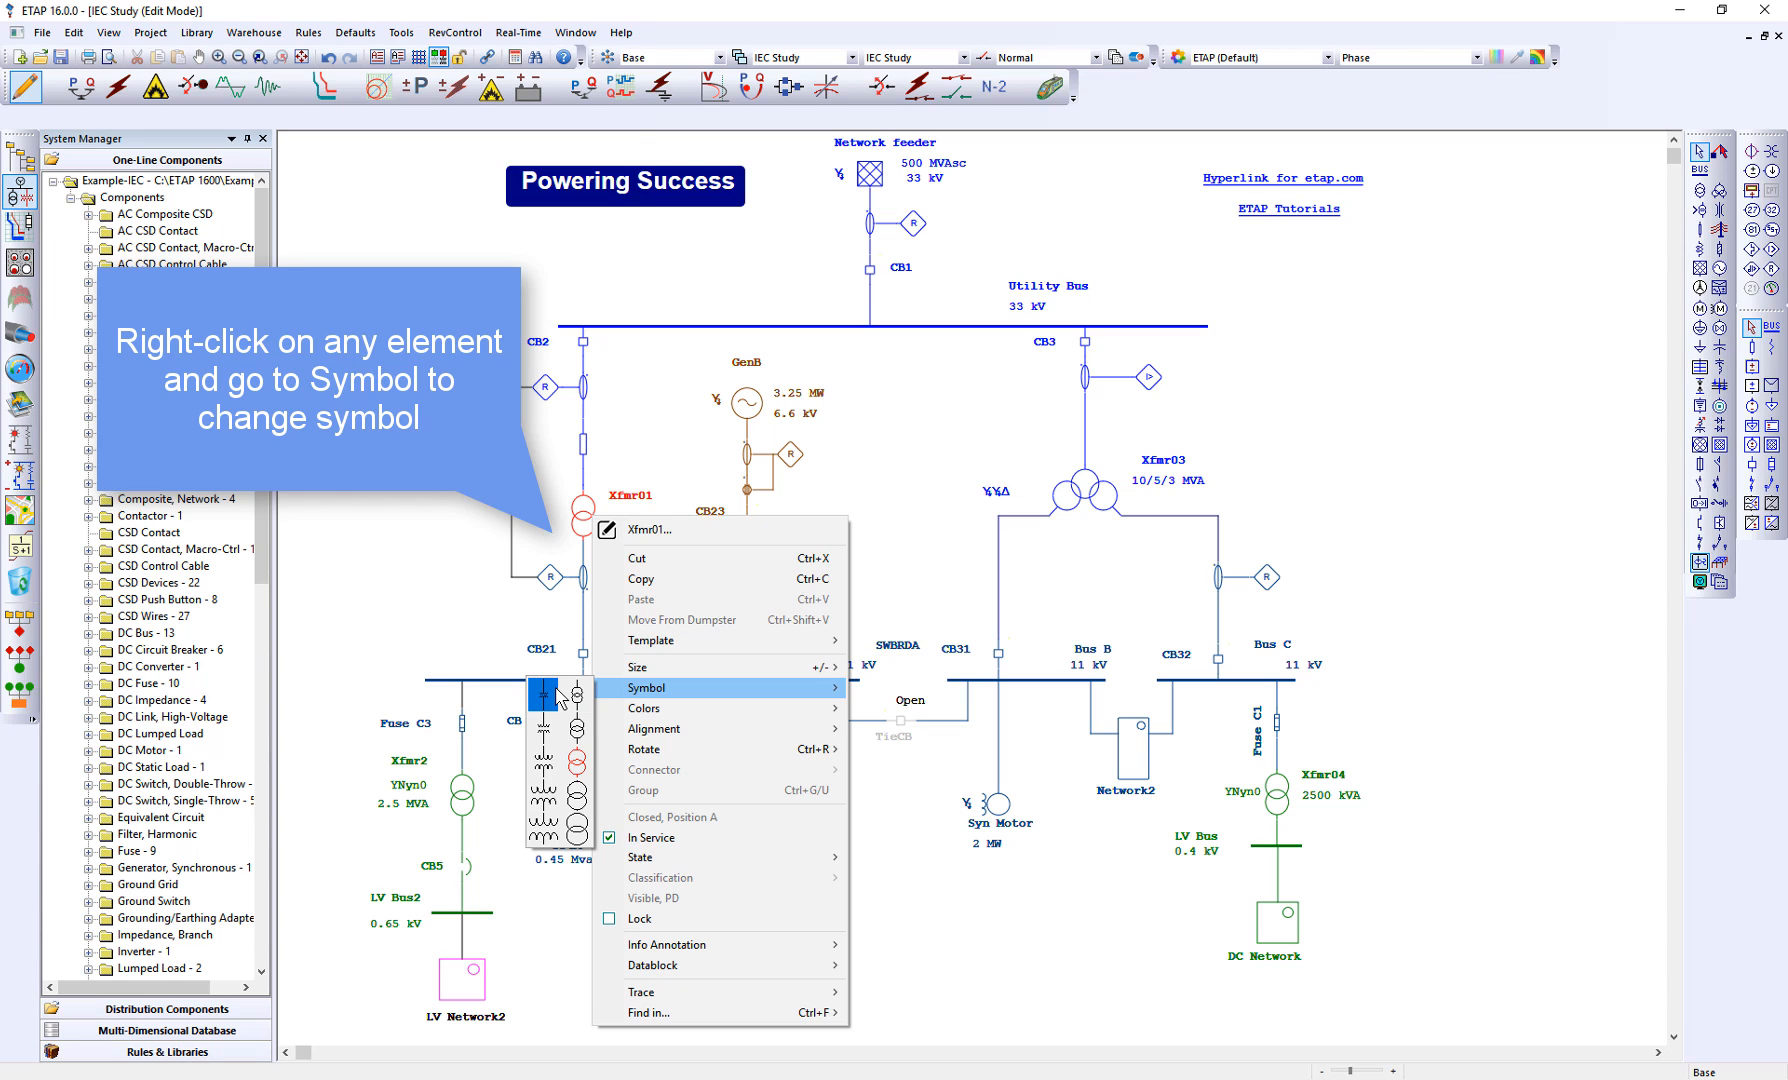
mouse_move(560, 725)
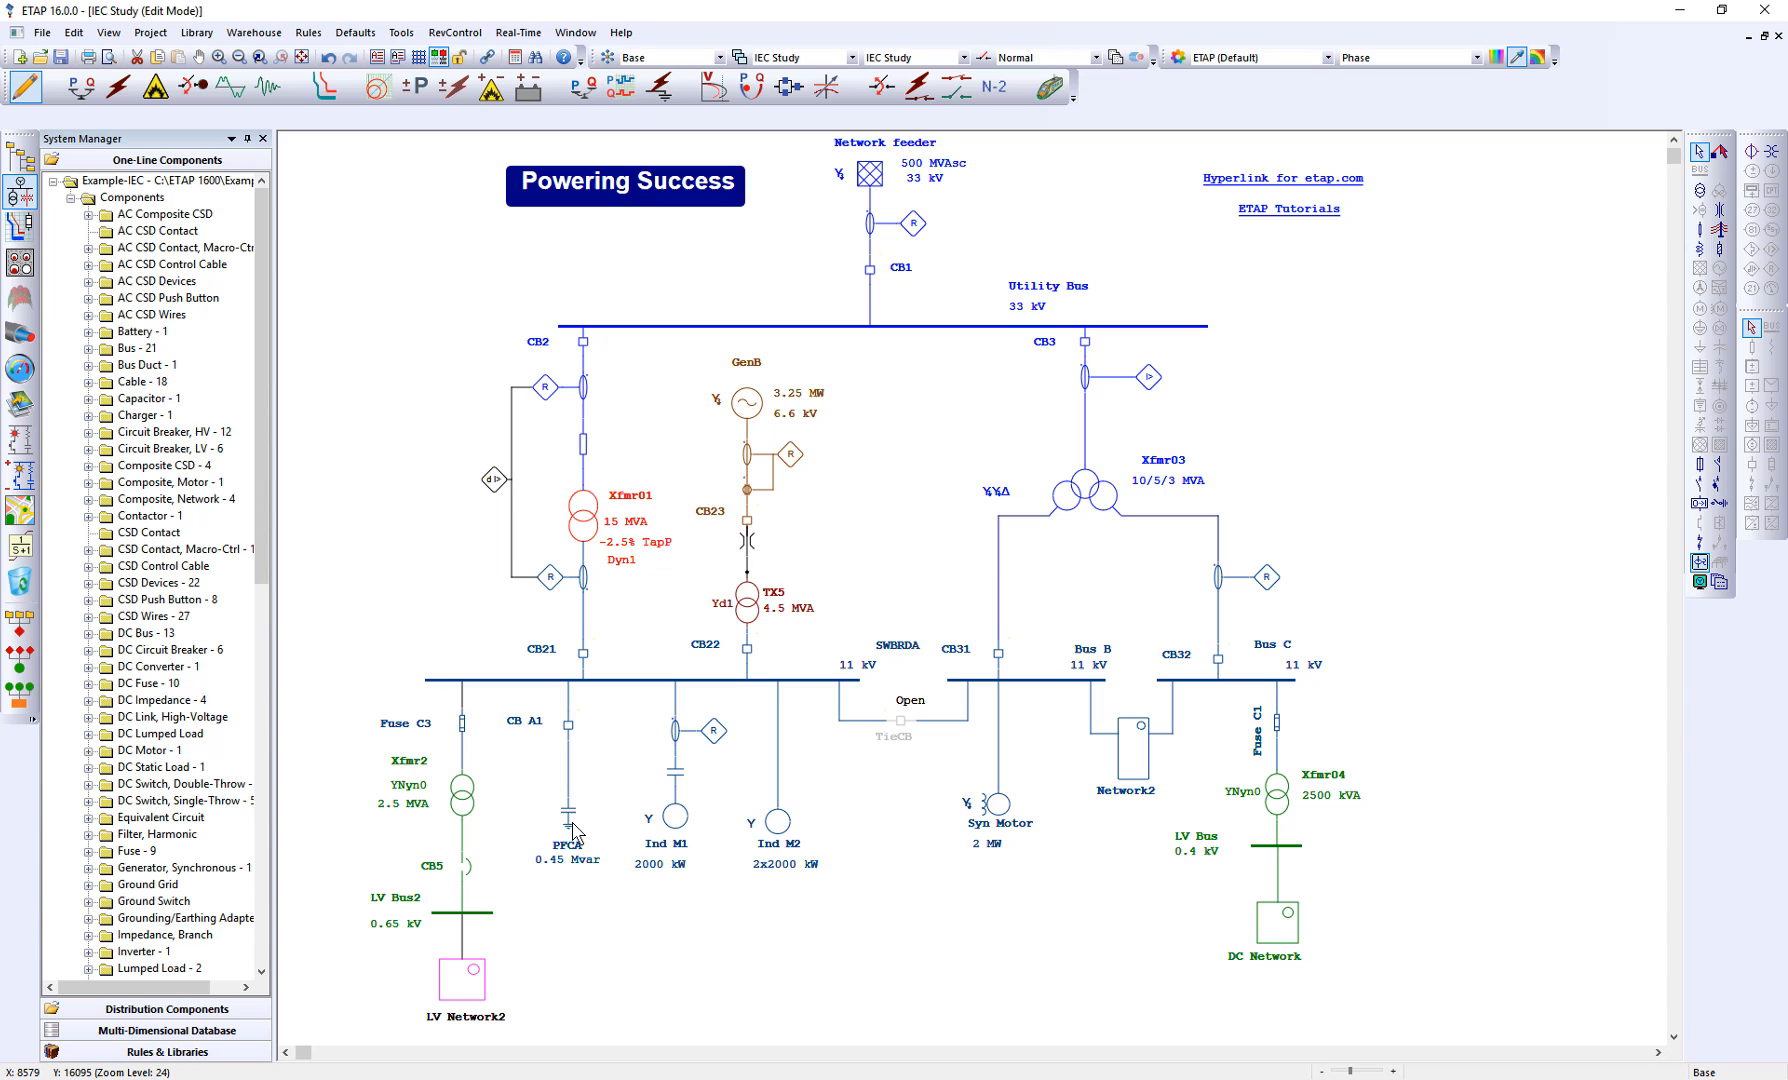
mouse_move(576, 833)
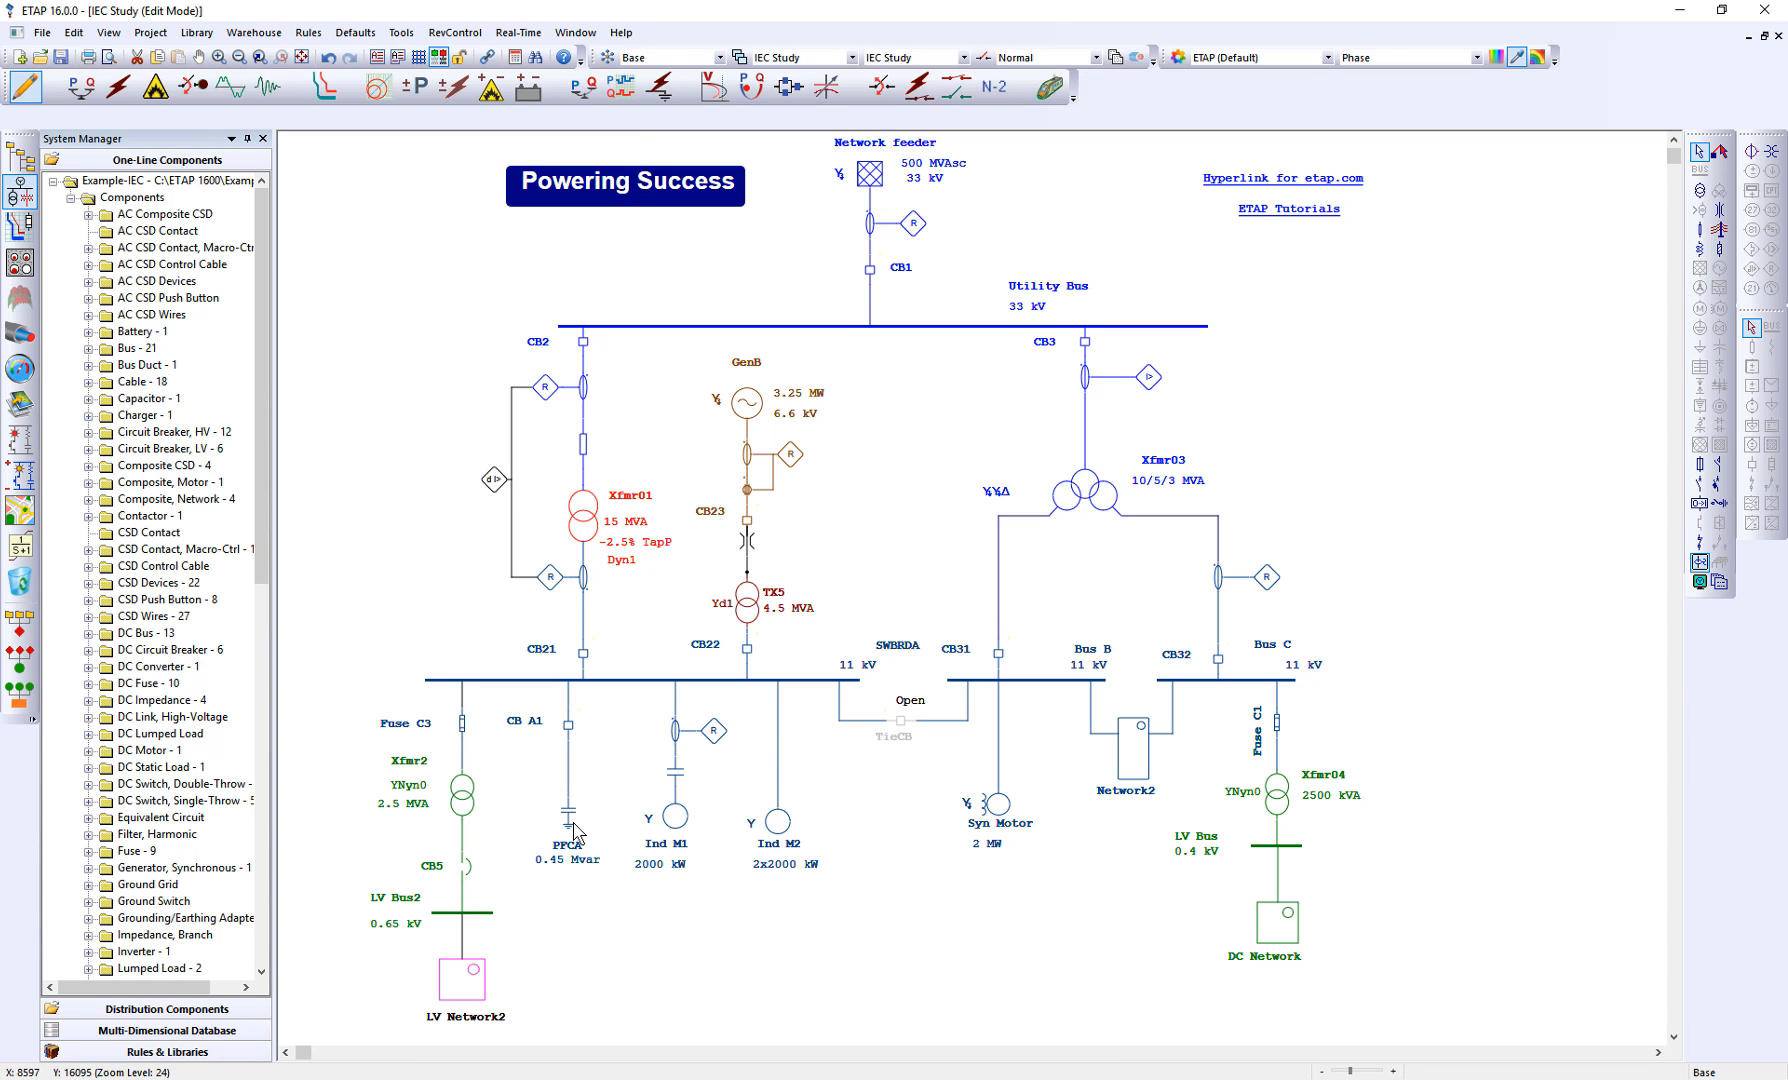
mouse_move(576, 692)
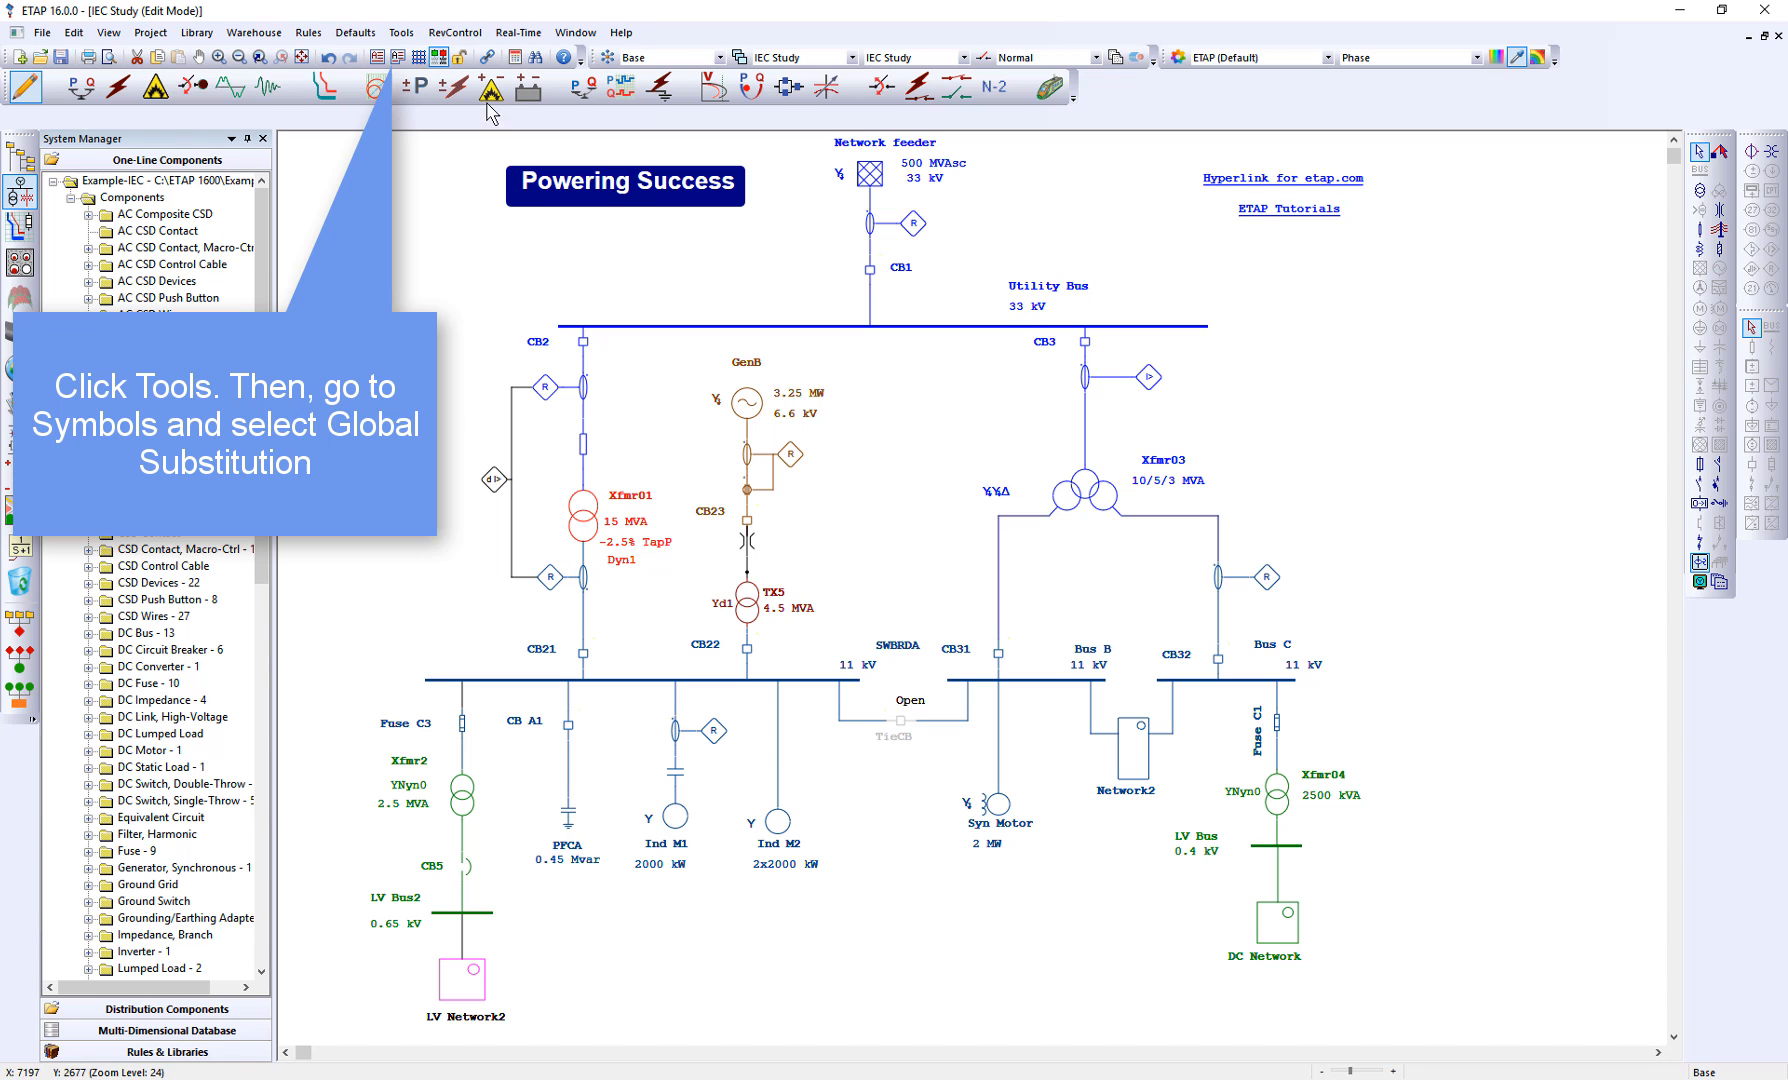
click(400, 32)
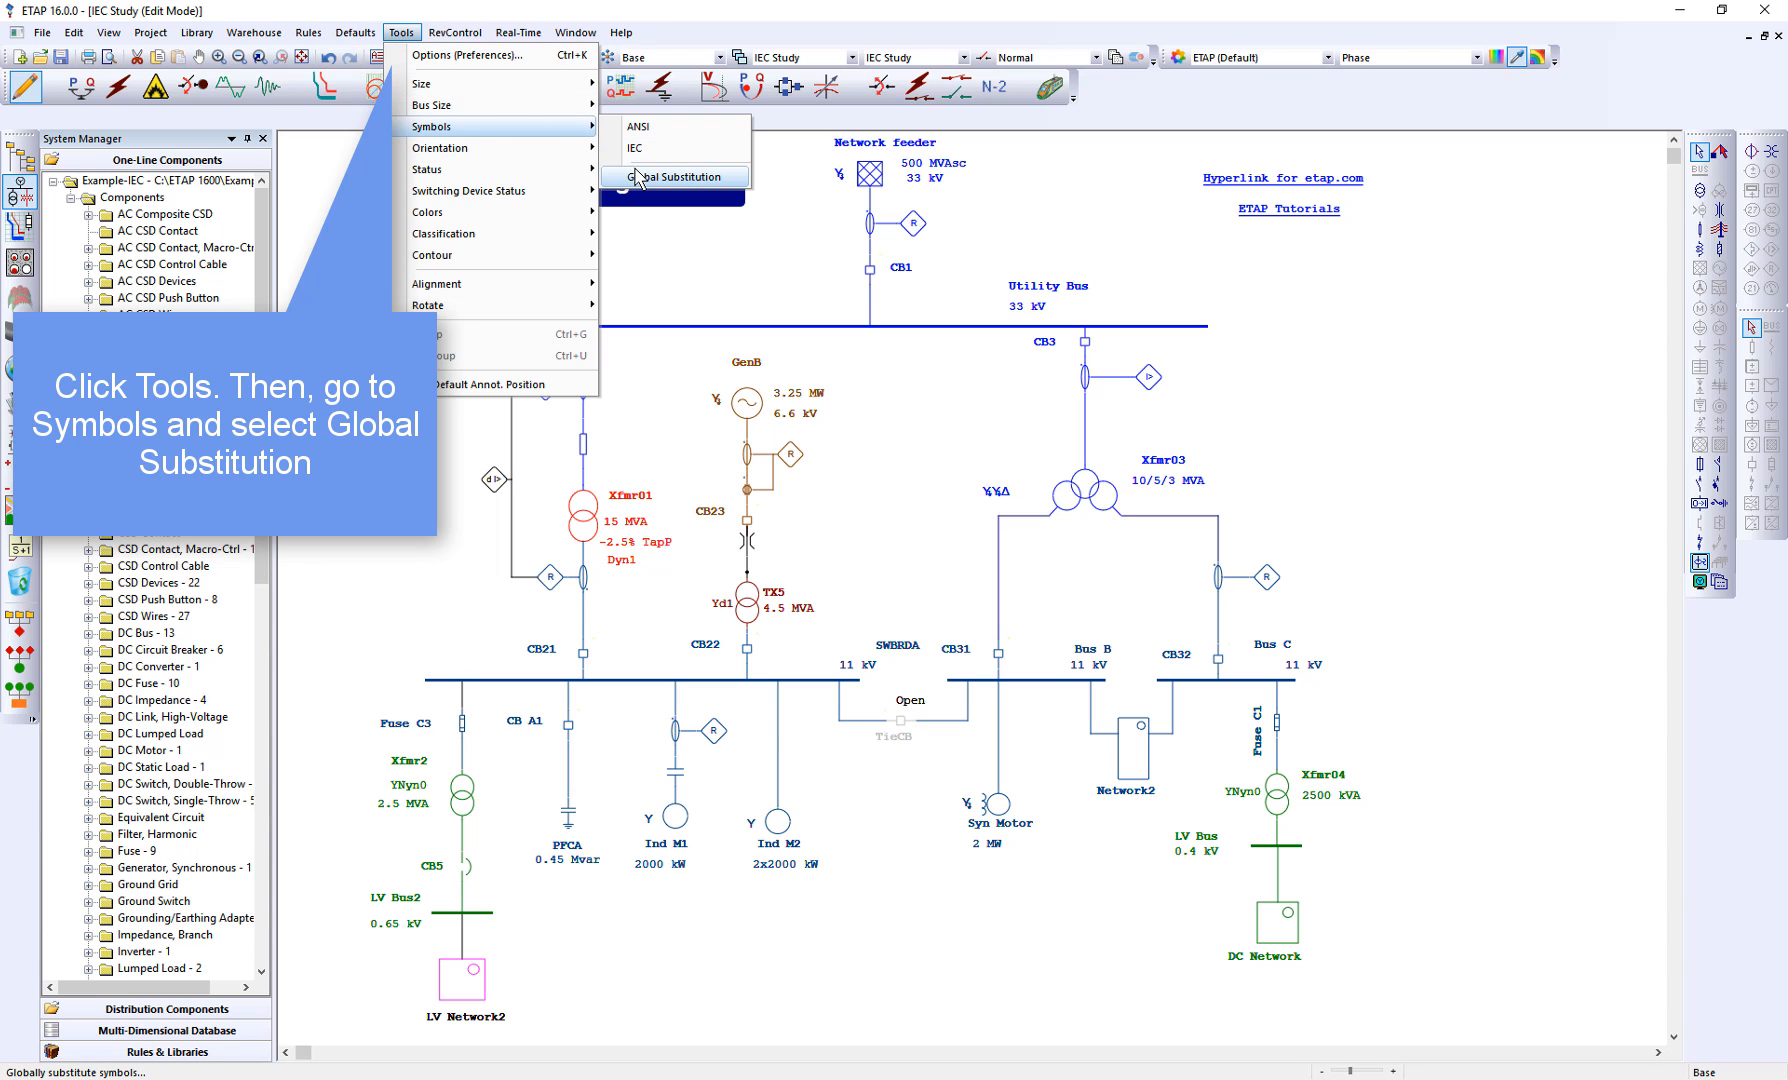
click(676, 177)
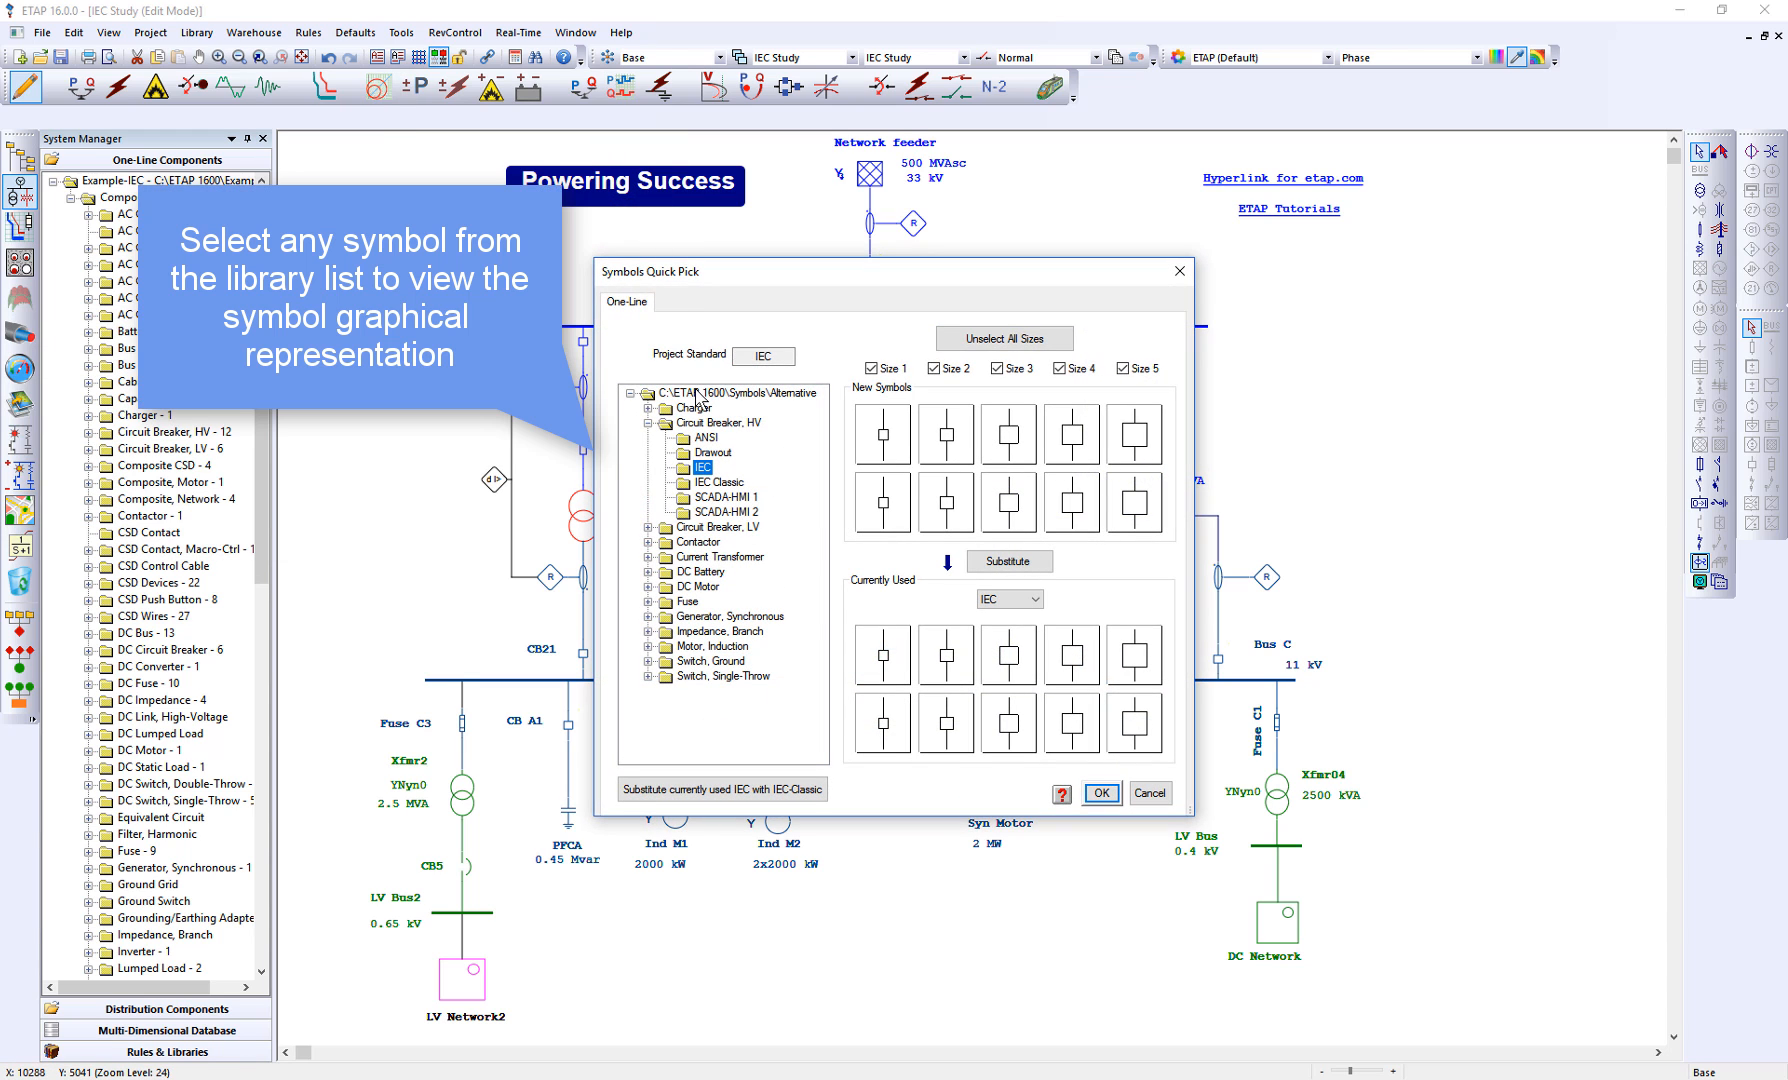
Preview the ANSI, Drawout, IEC, SCADA-HMI 1 and SCADA-HMI 2 HV breaker symbol sets.
click(705, 438)
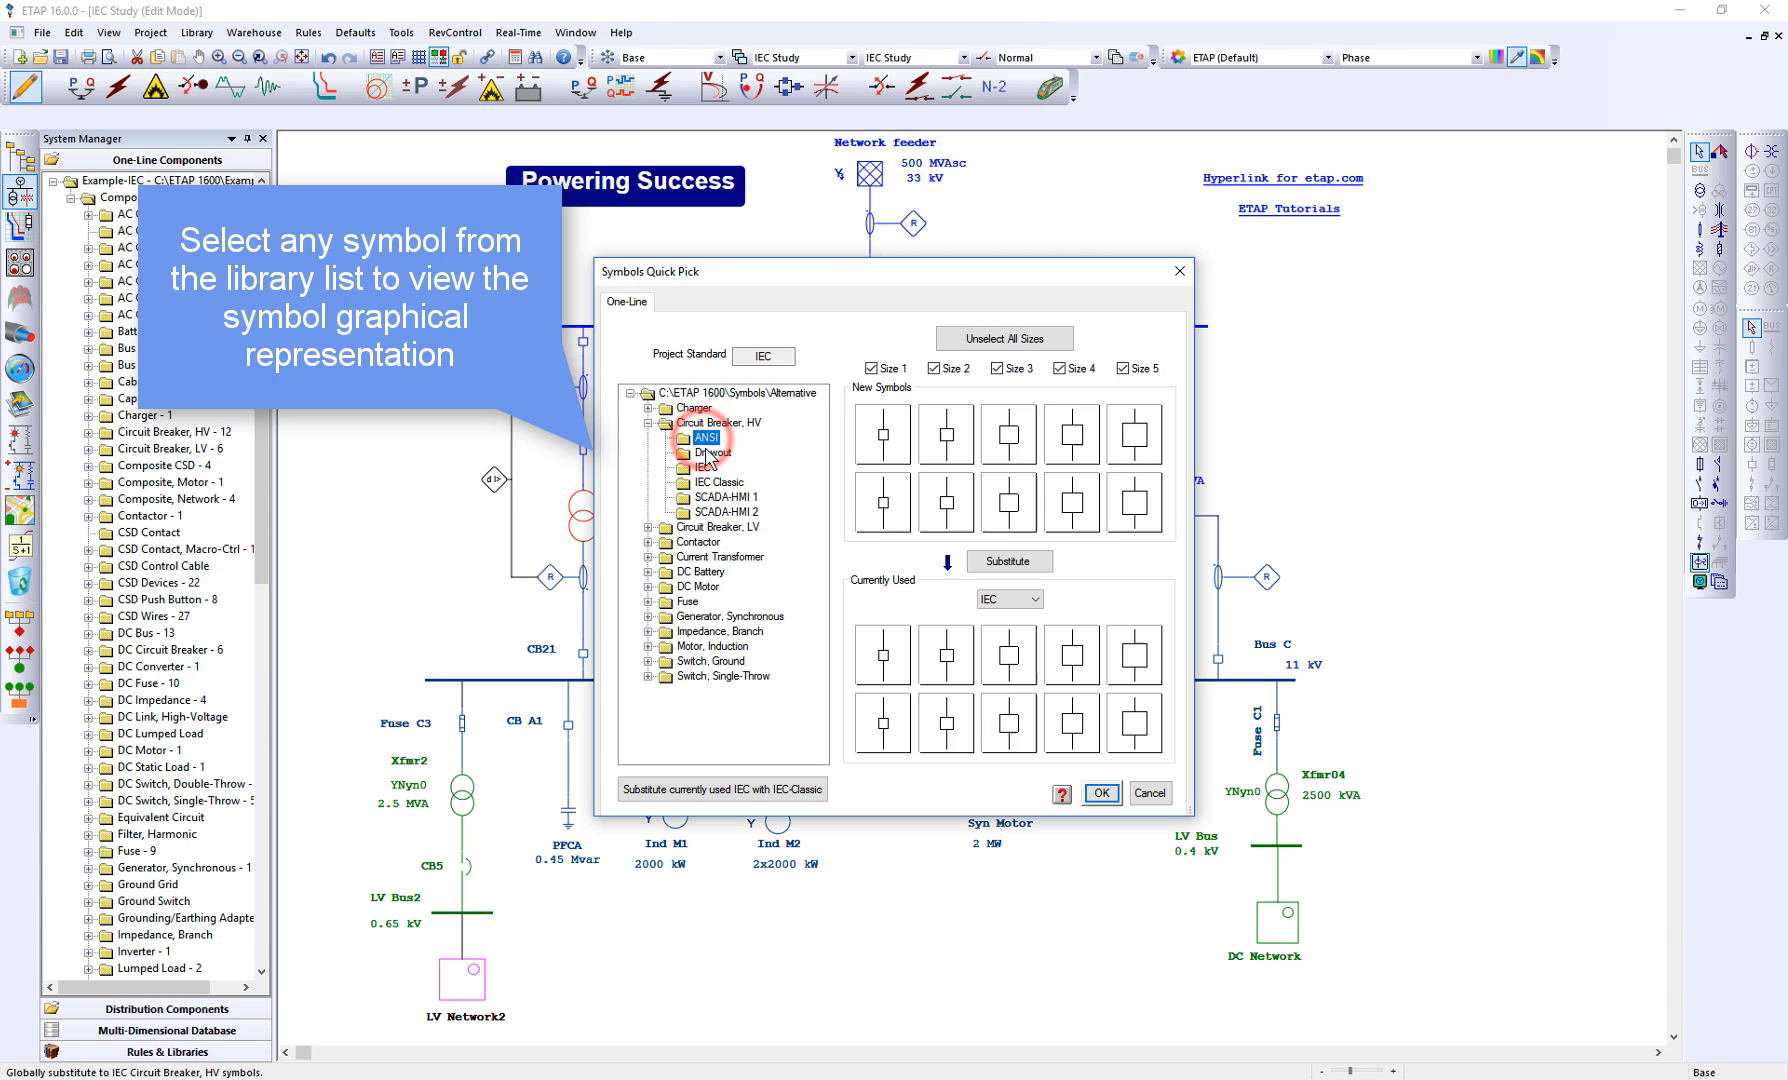
click(712, 453)
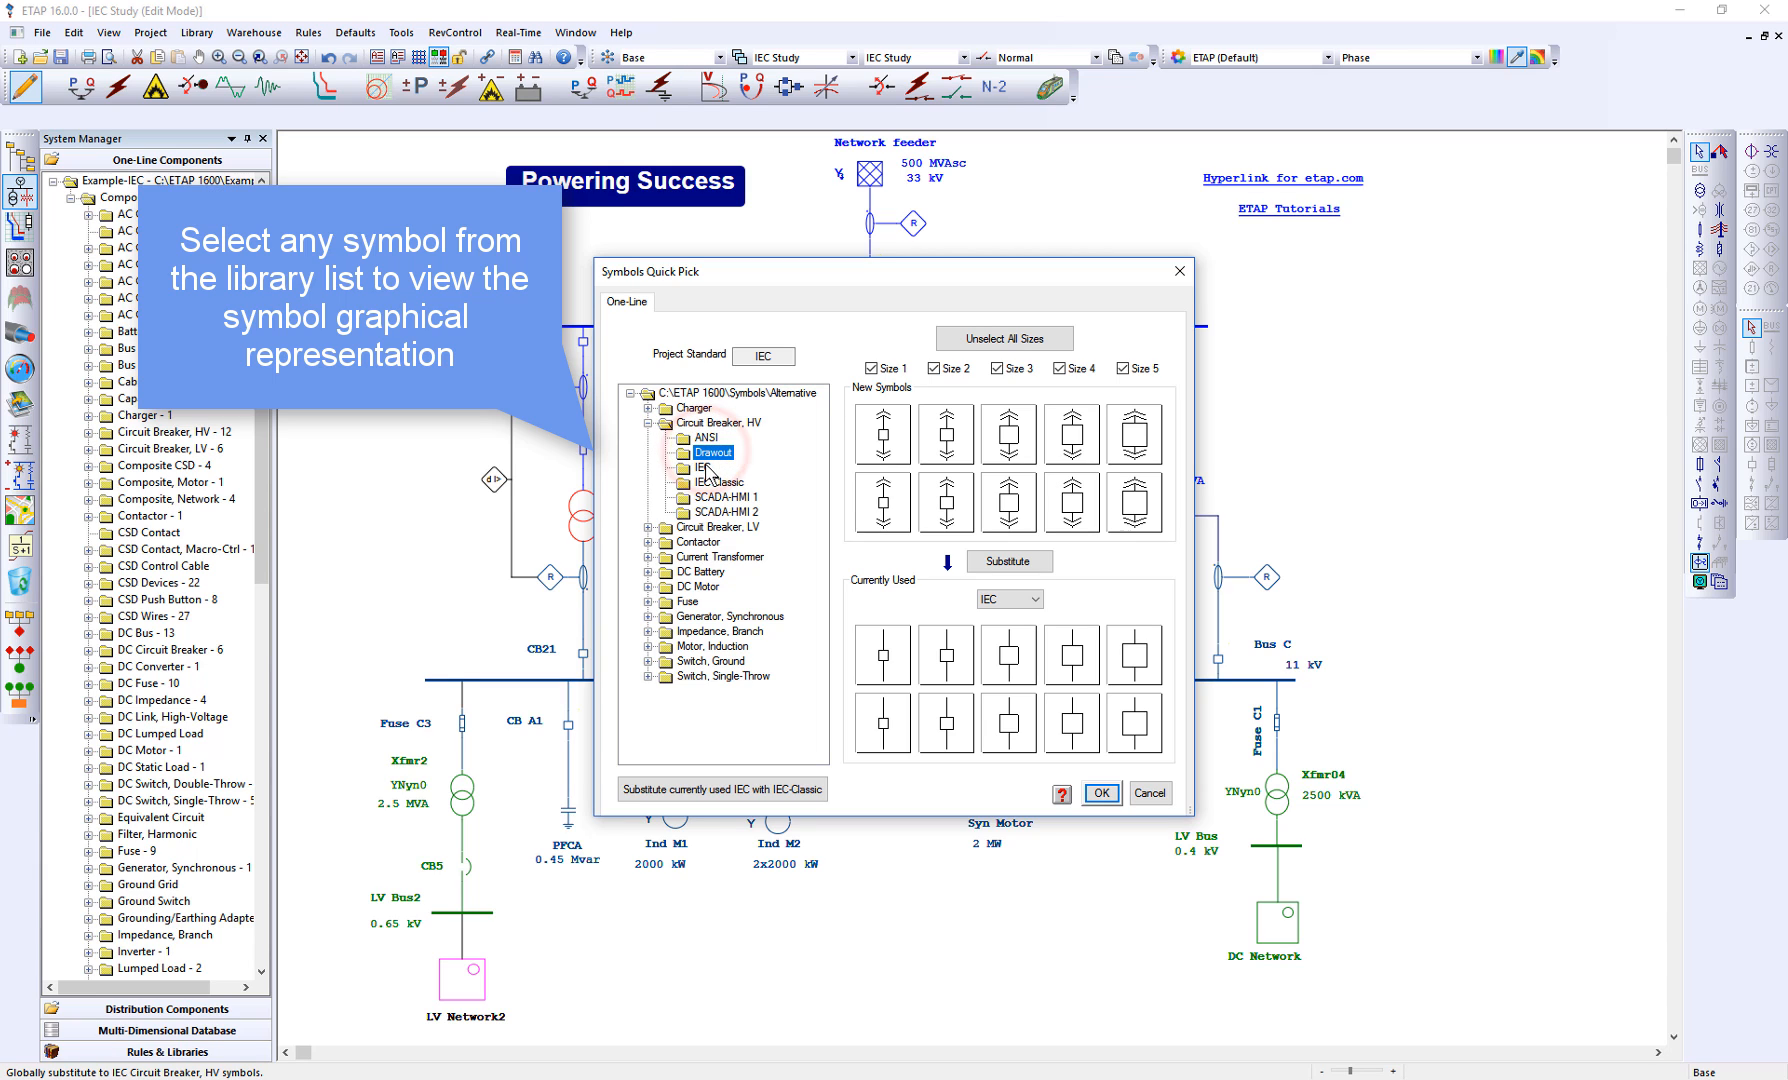
click(702, 468)
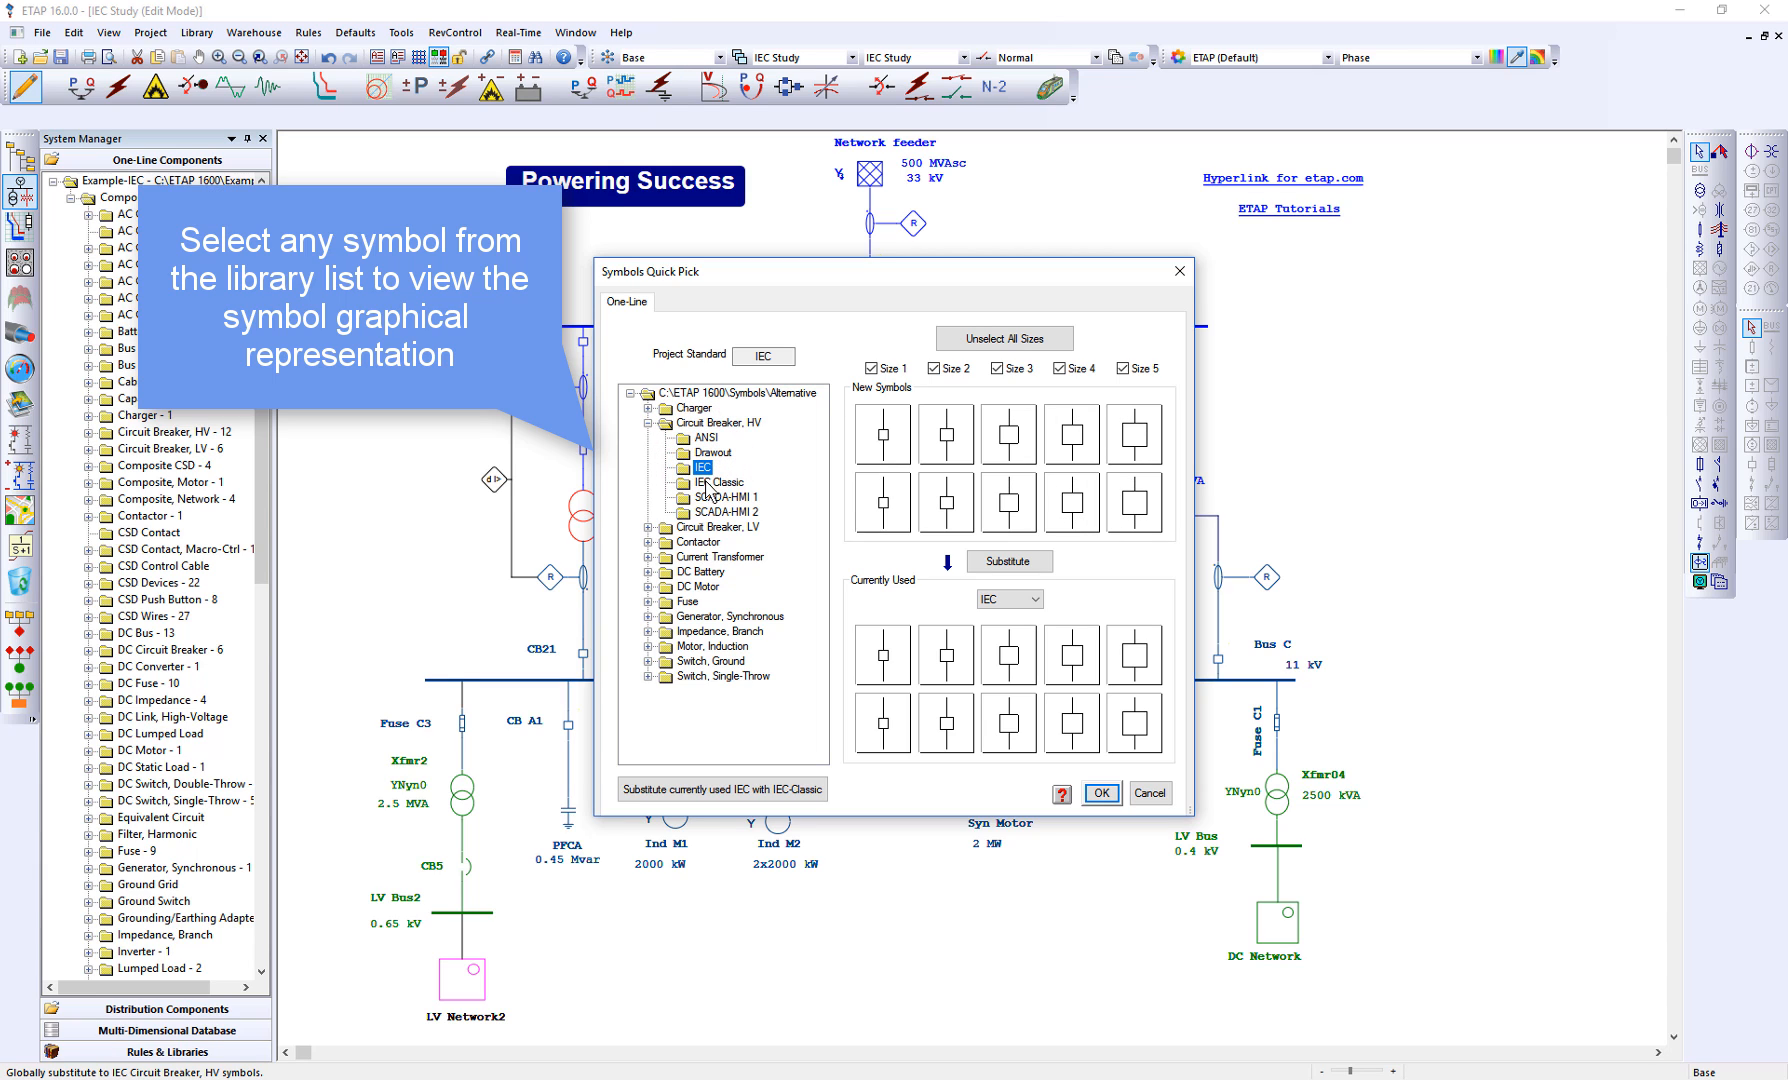
click(722, 497)
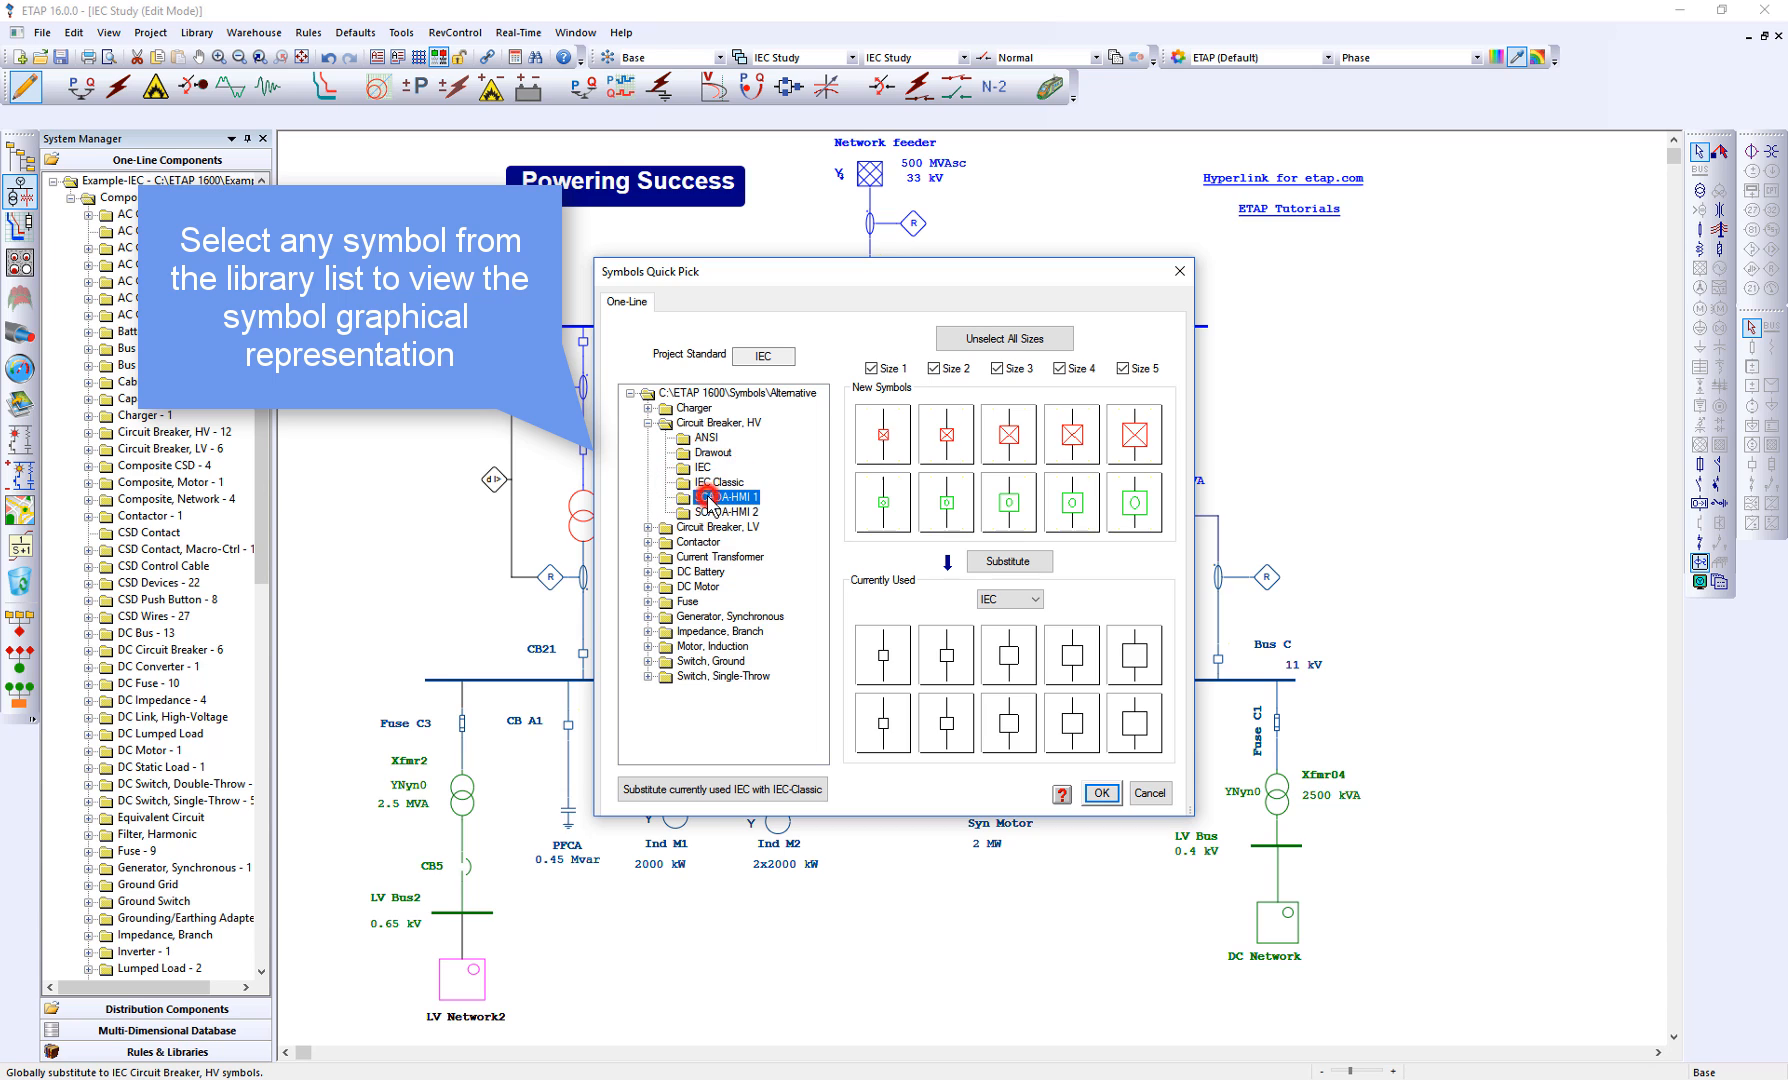
click(728, 512)
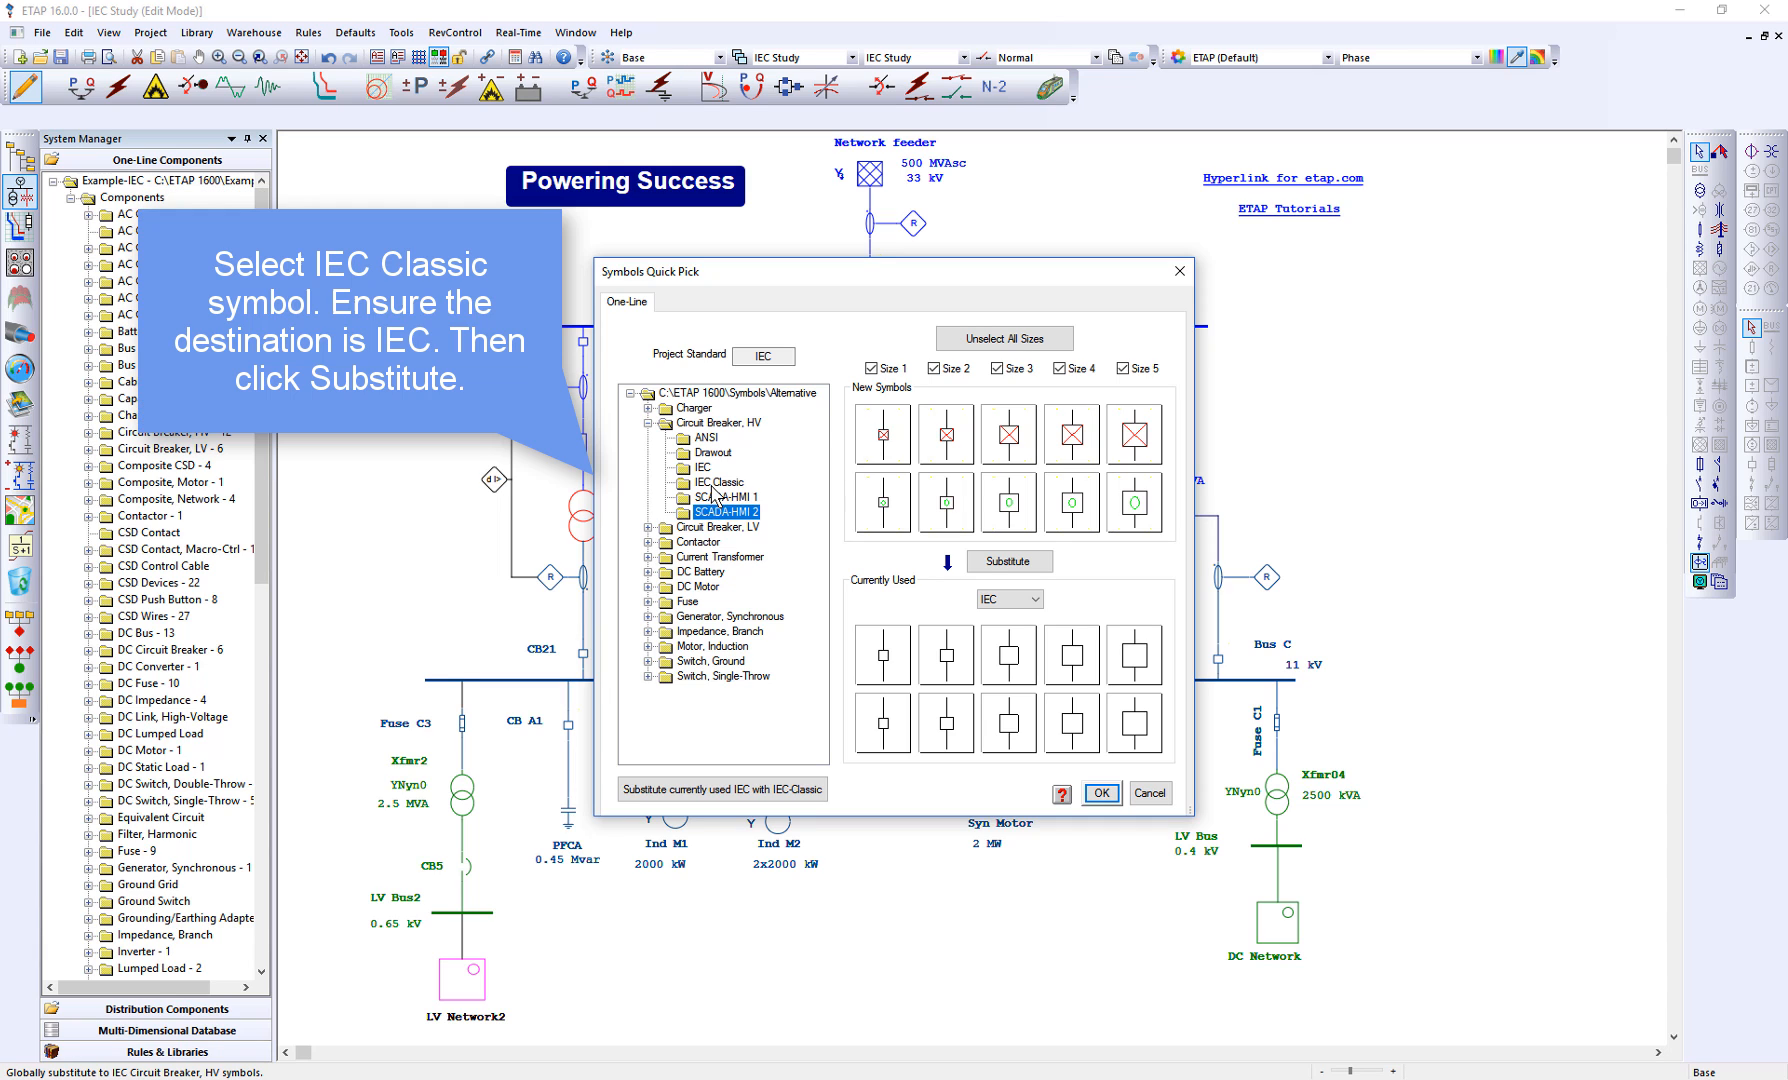
Substitute the currently used IEC HV breaker symbols with IEC Classic.
click(722, 481)
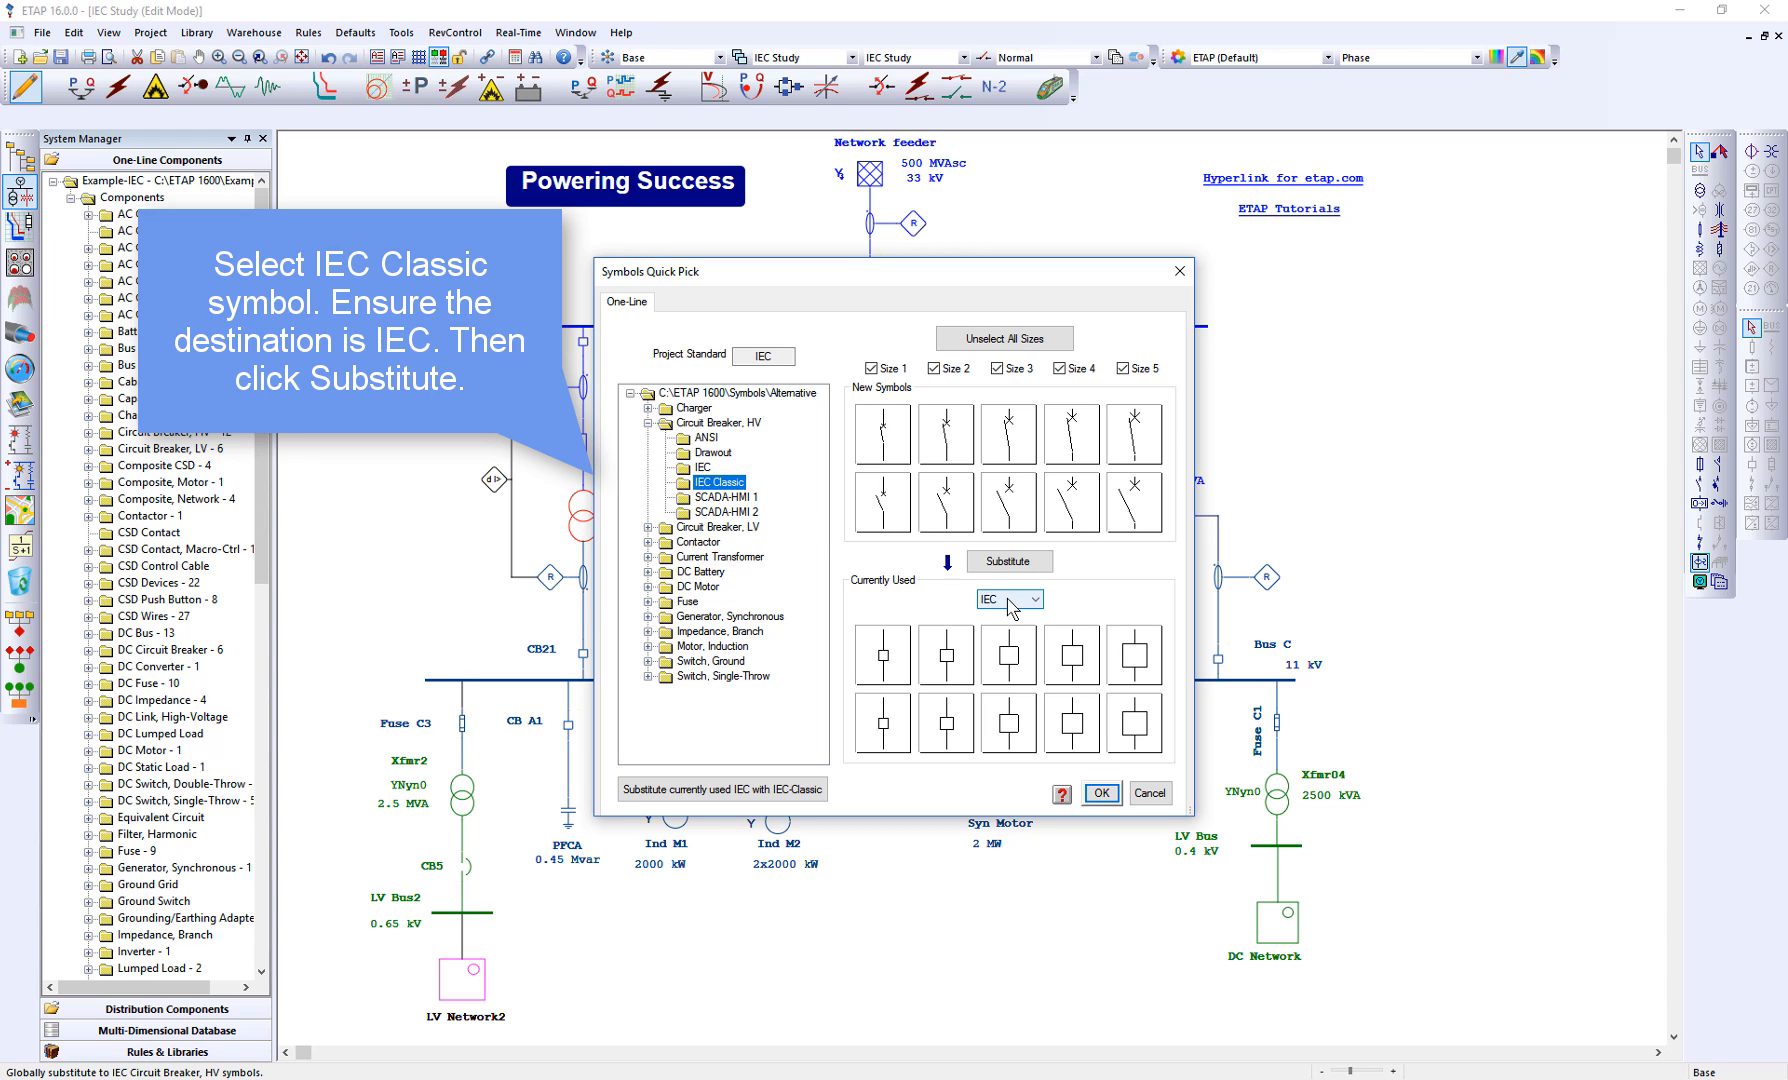
click(1037, 599)
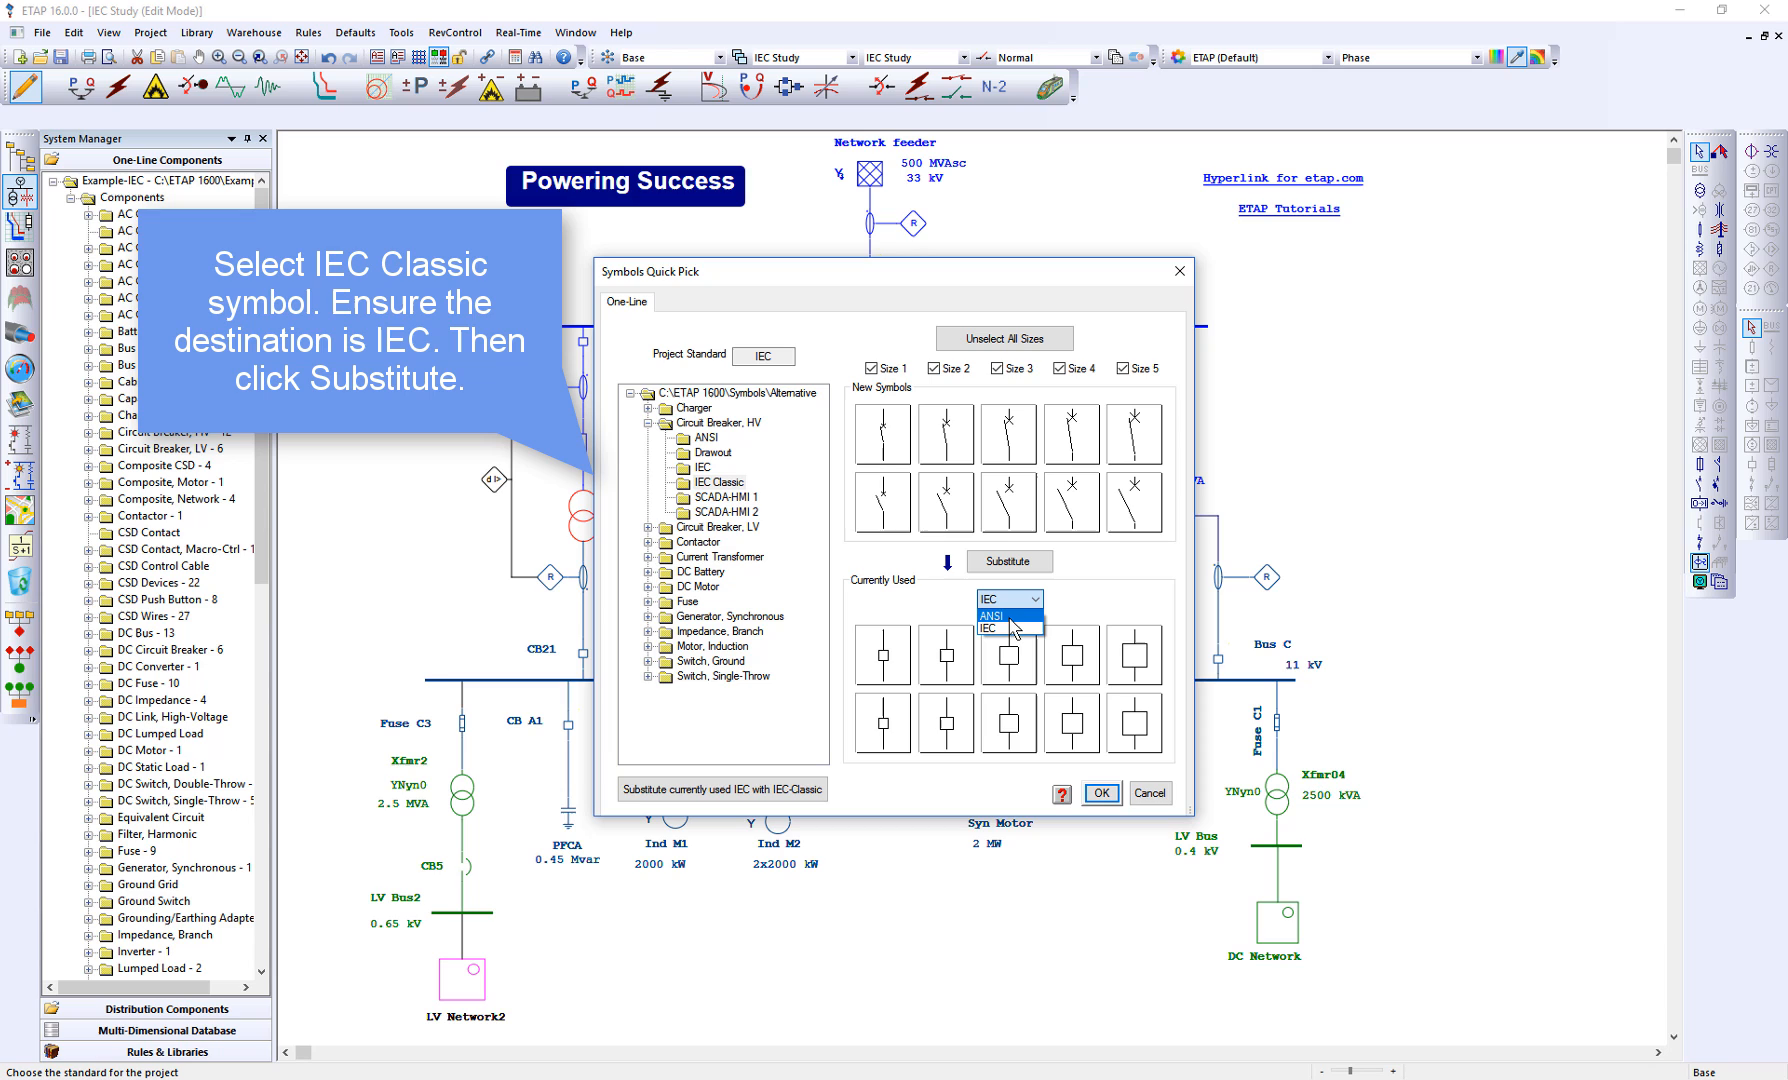
click(1009, 628)
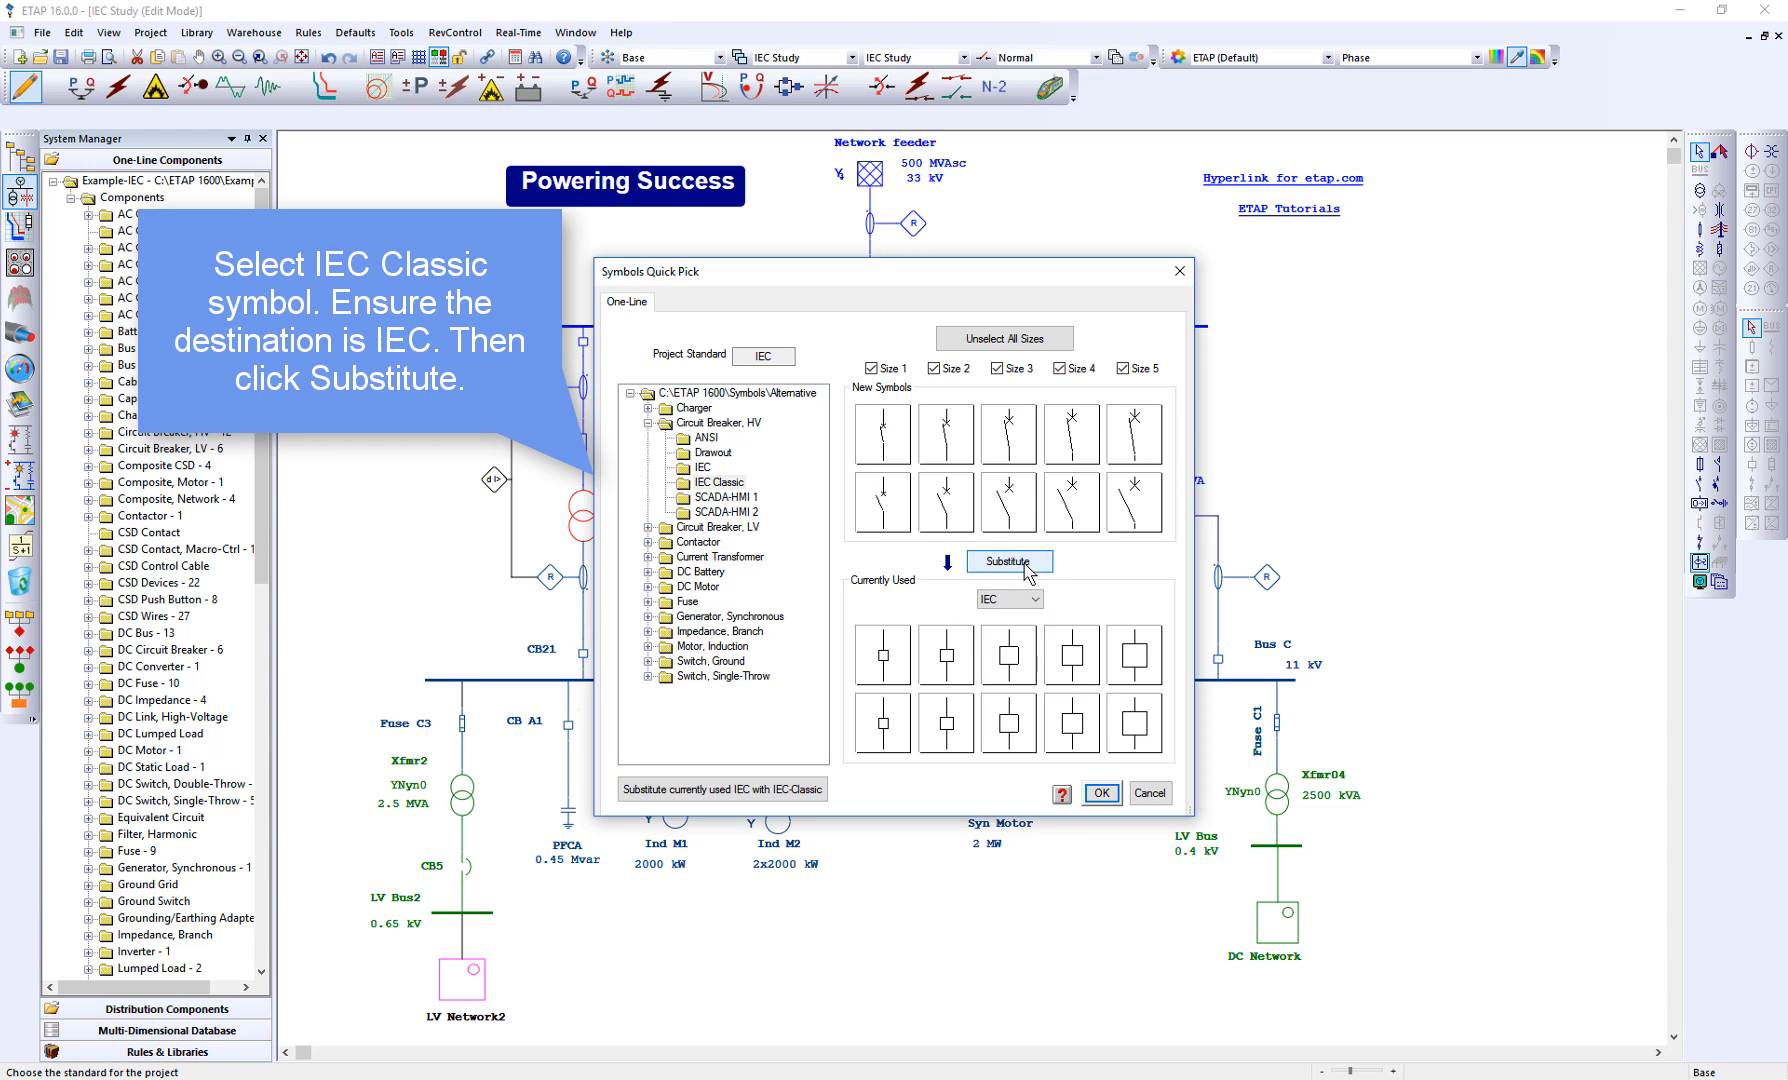
click(1007, 561)
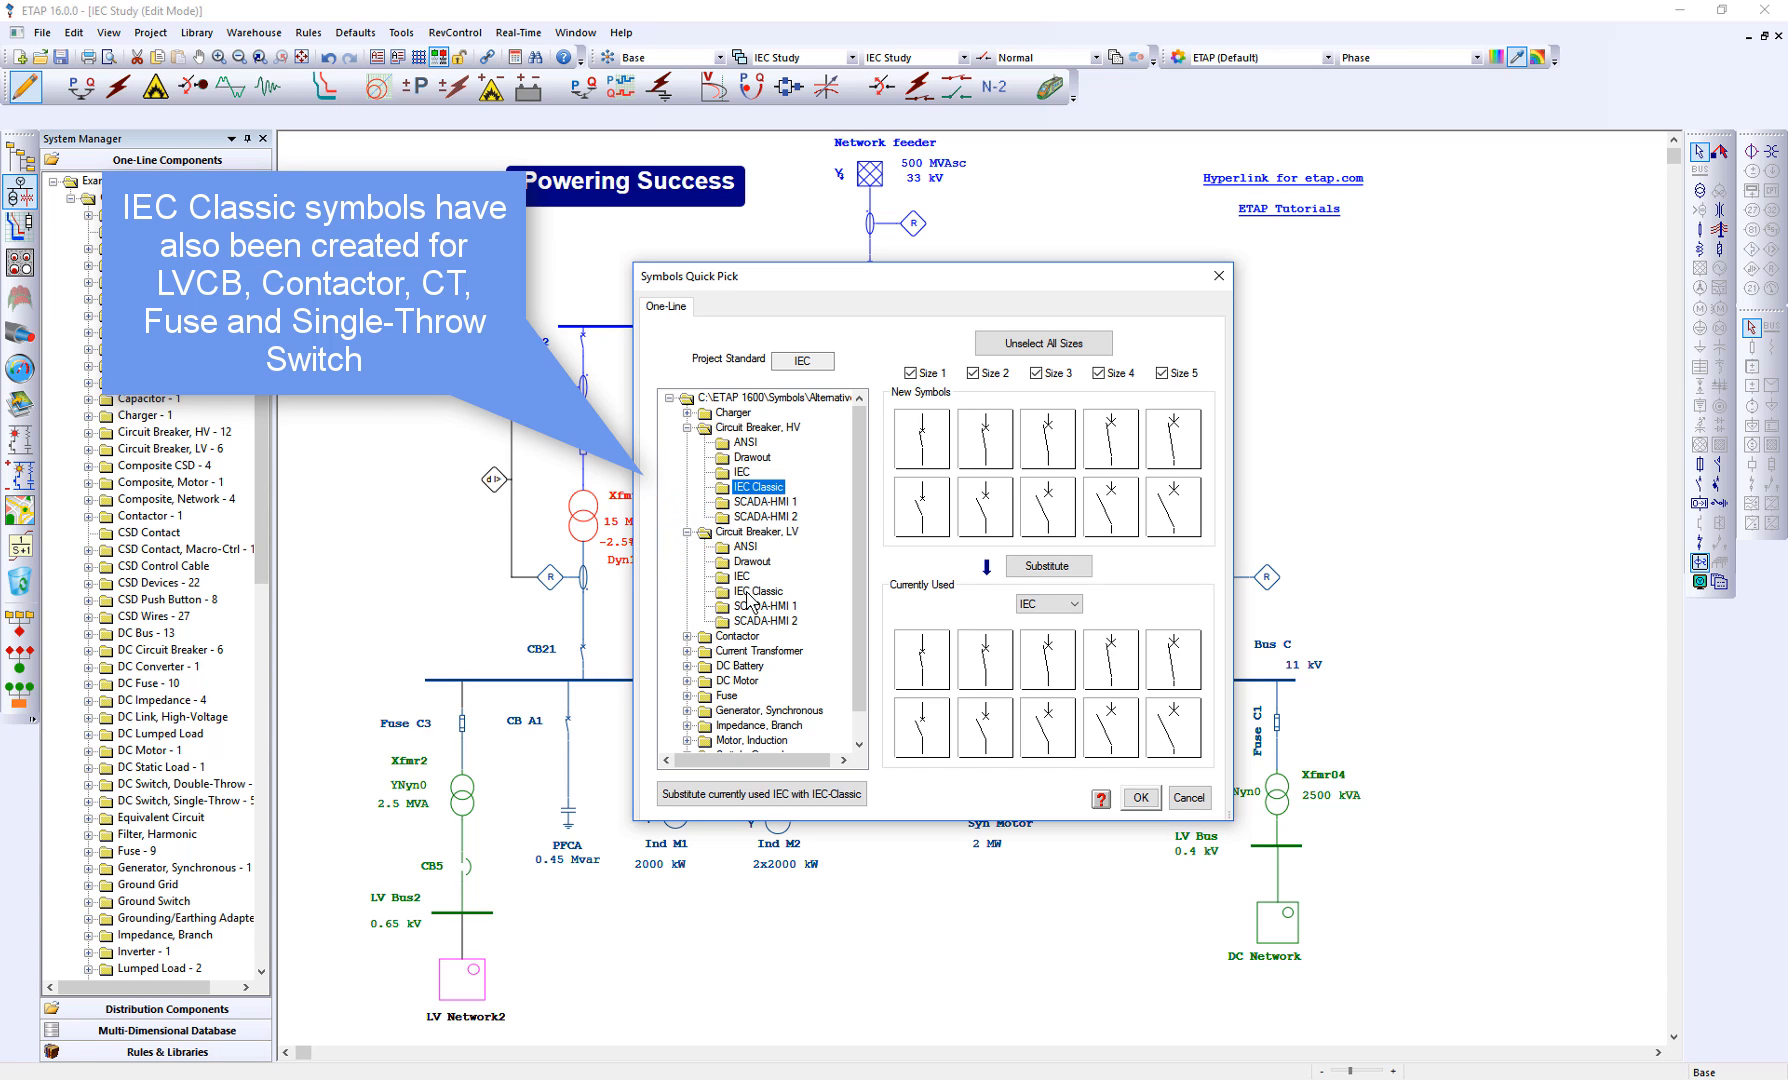
Preview IEC Classic LV breaker, contactor, current and ground CT, fuse and single-throw switch symbols.
click(757, 591)
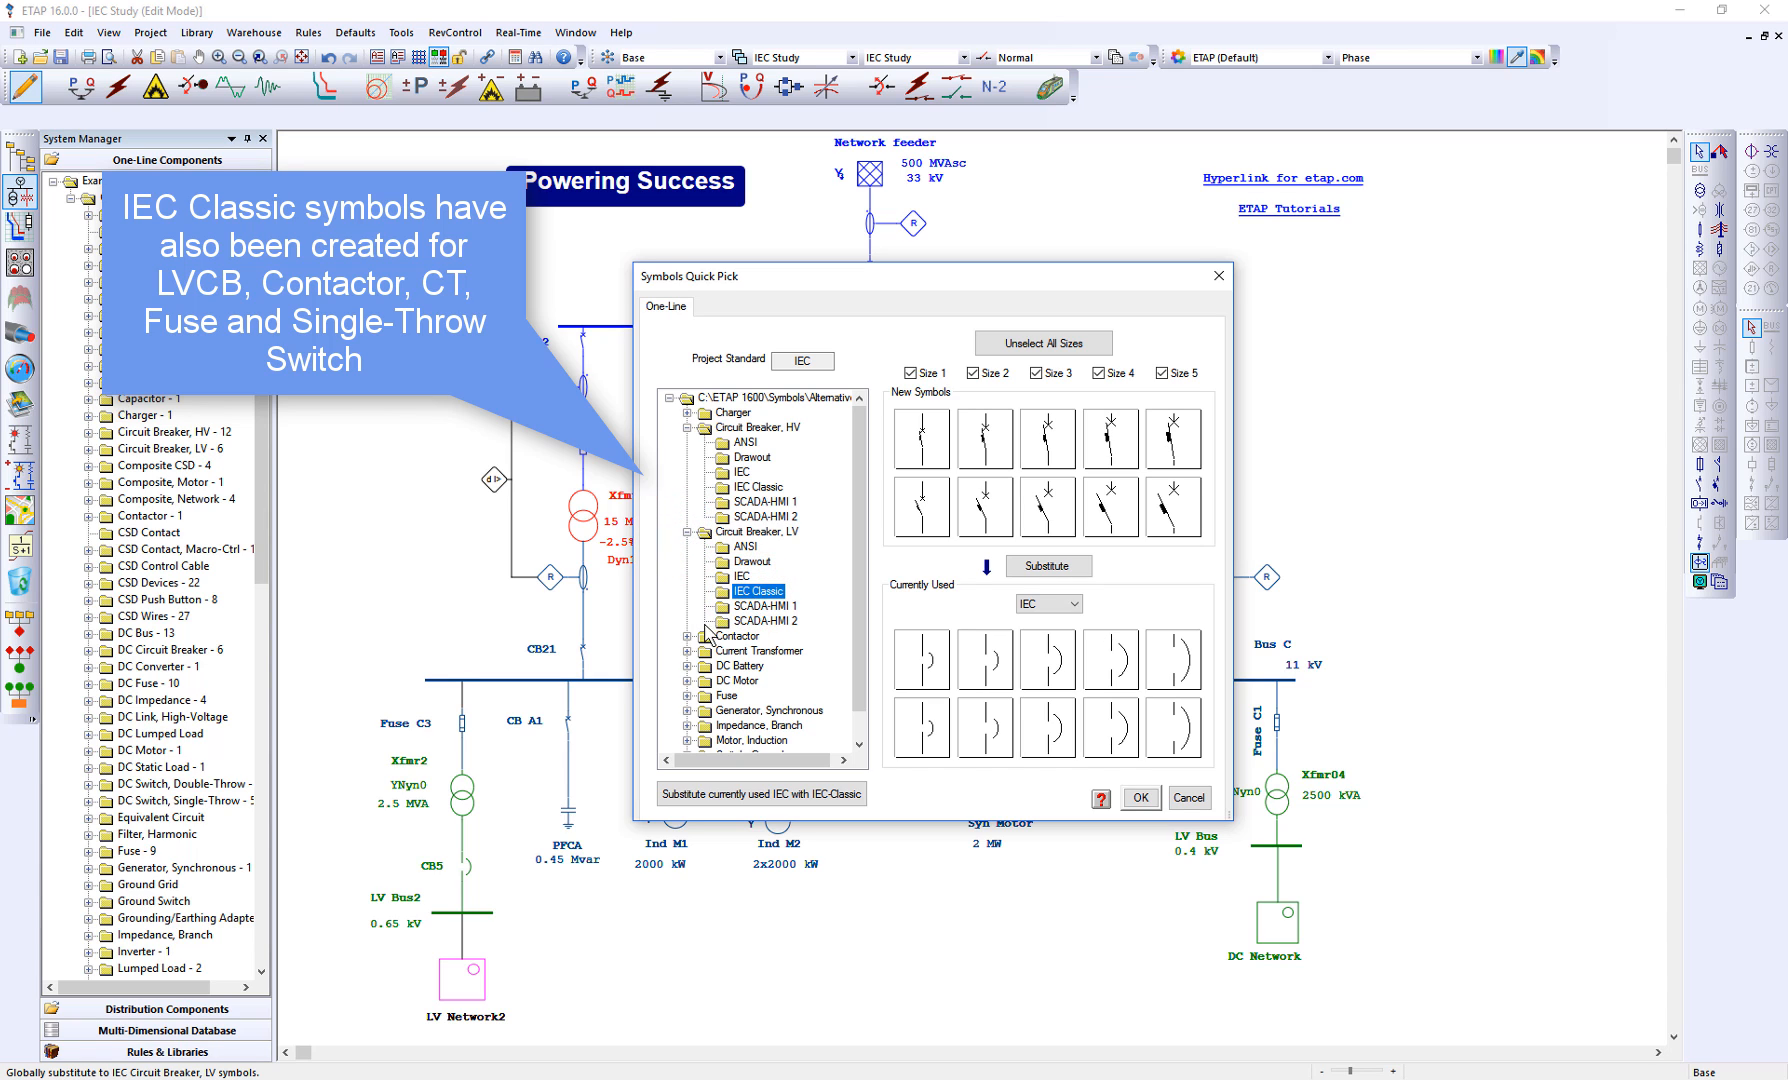
click(688, 635)
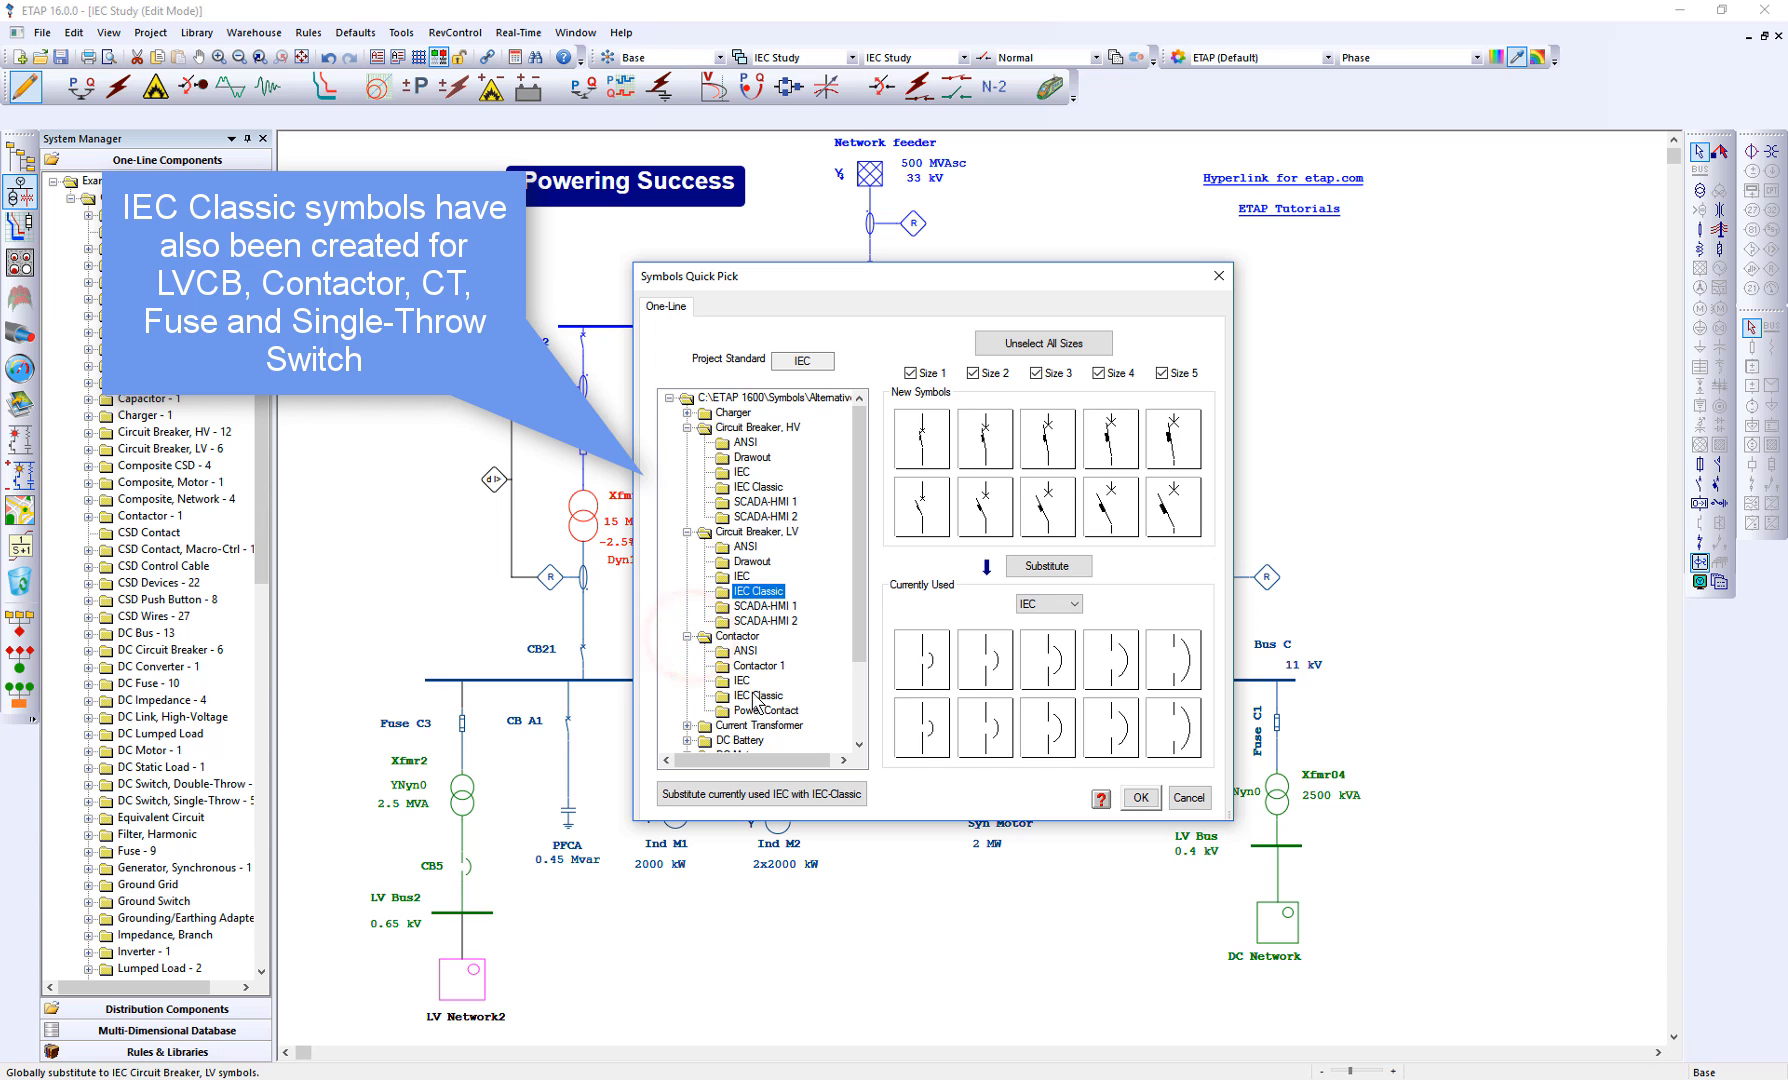
click(758, 695)
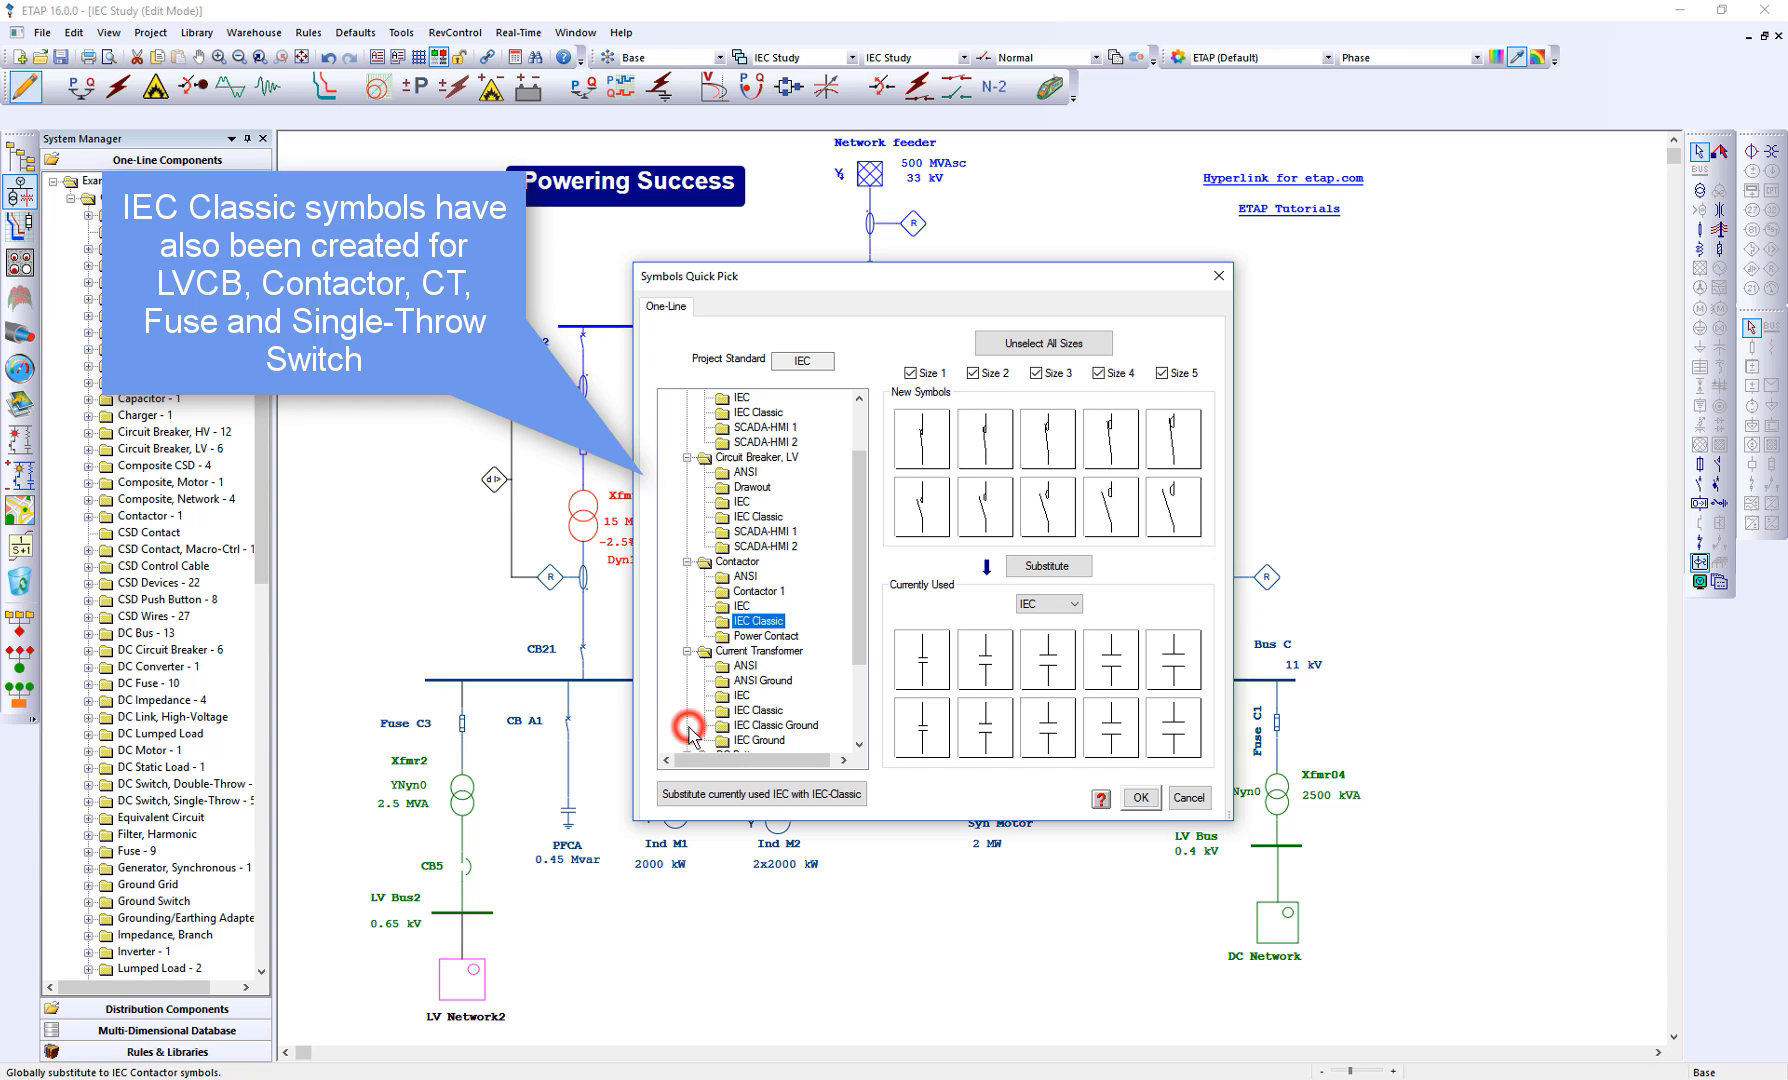
click(756, 710)
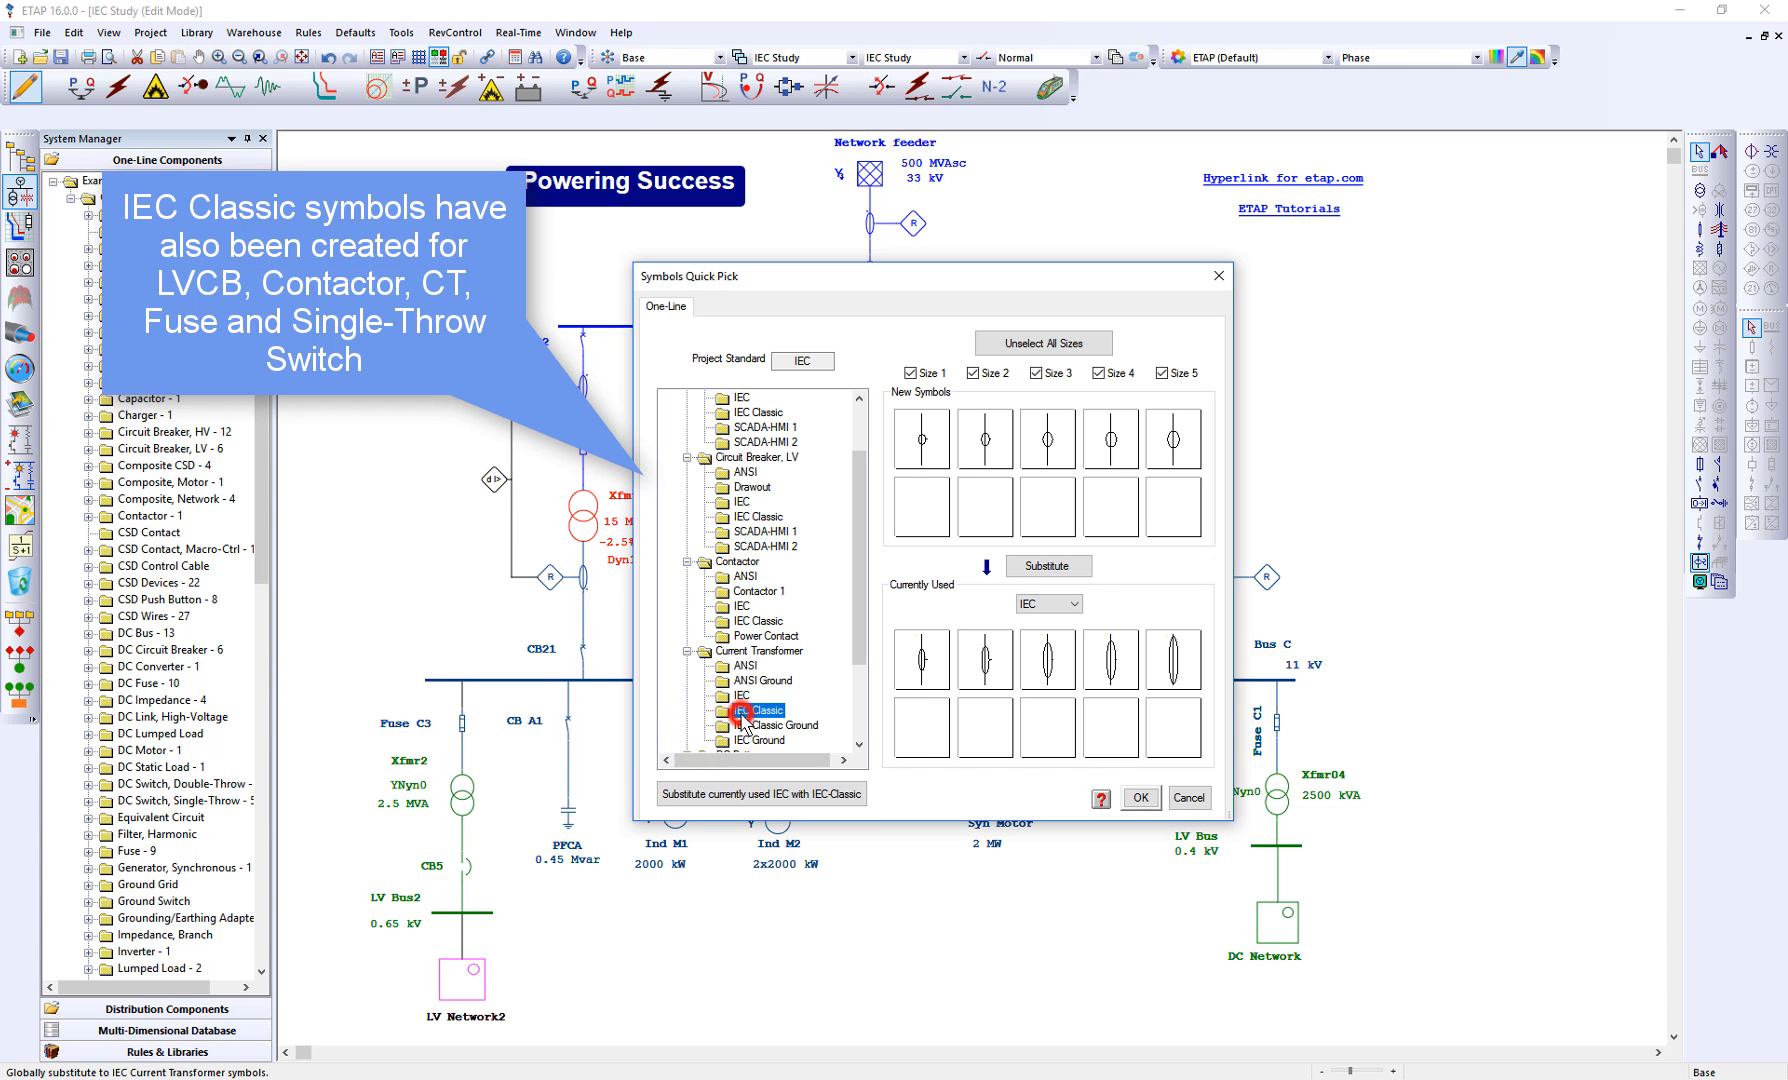
click(764, 725)
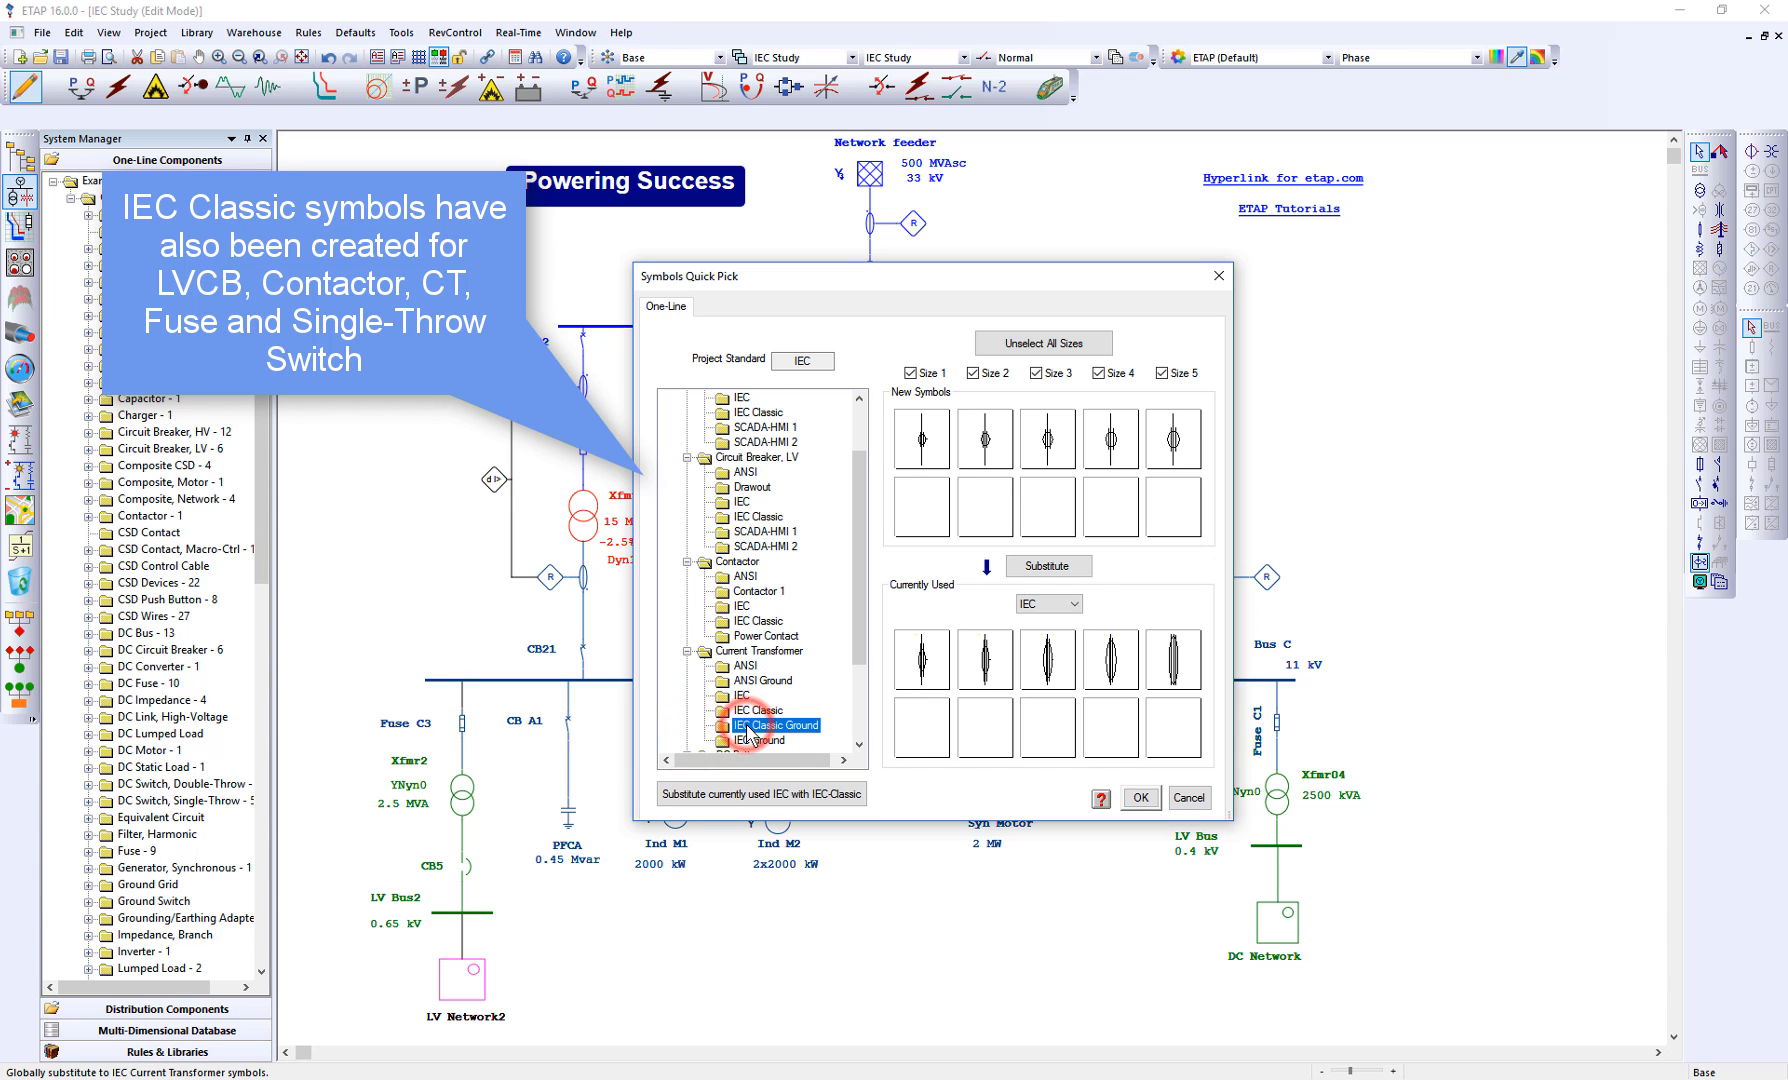
scroll(down, 3)
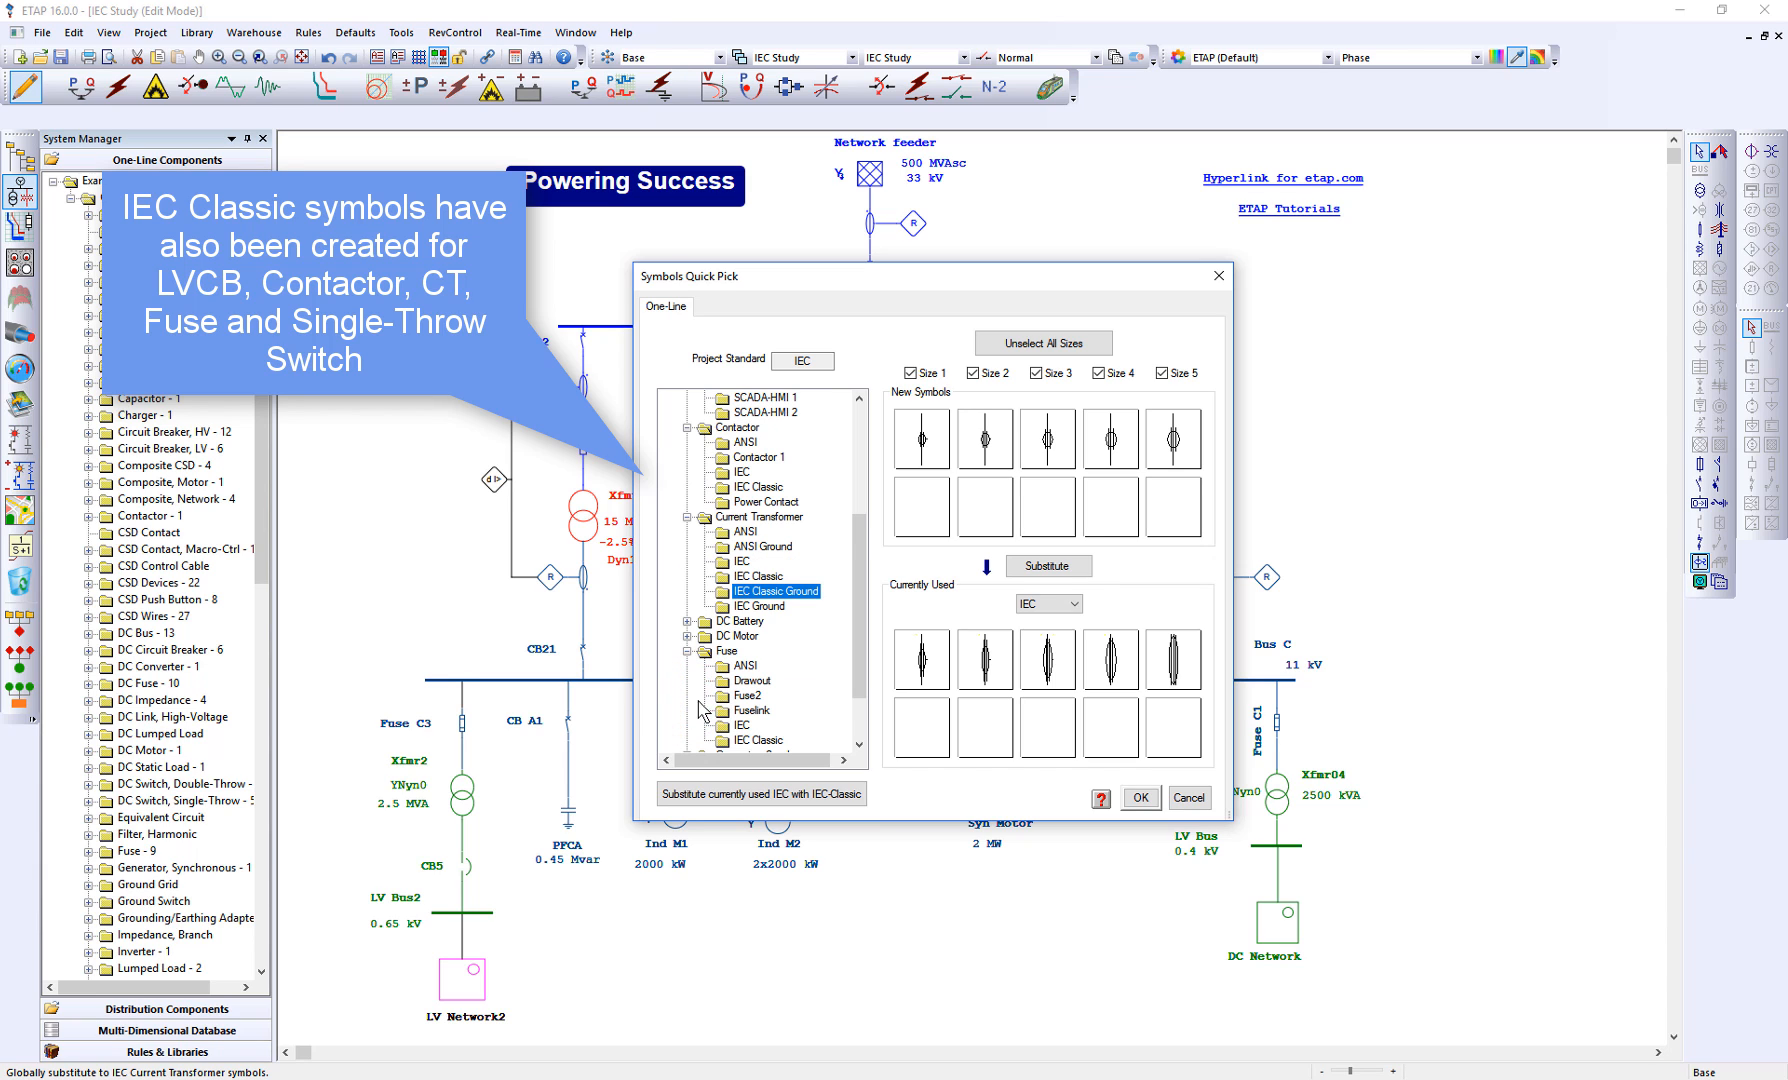
click(754, 739)
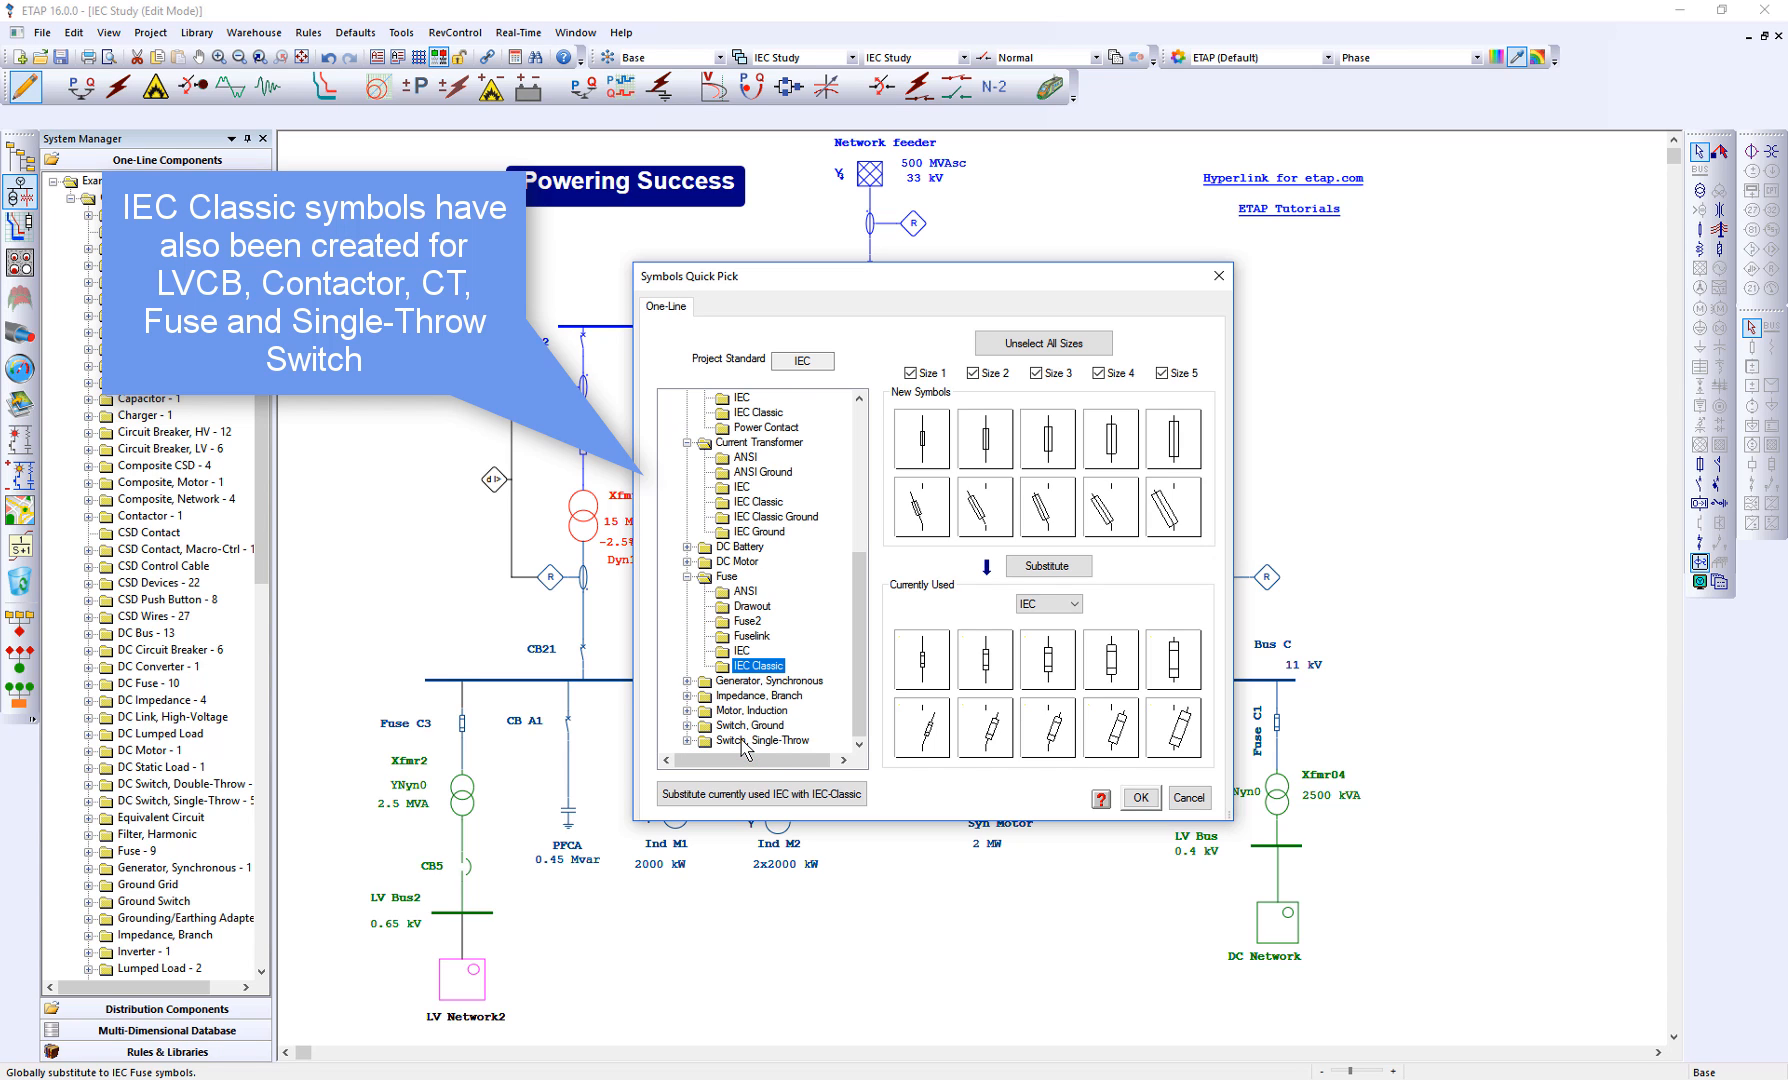
mouse_move(696, 747)
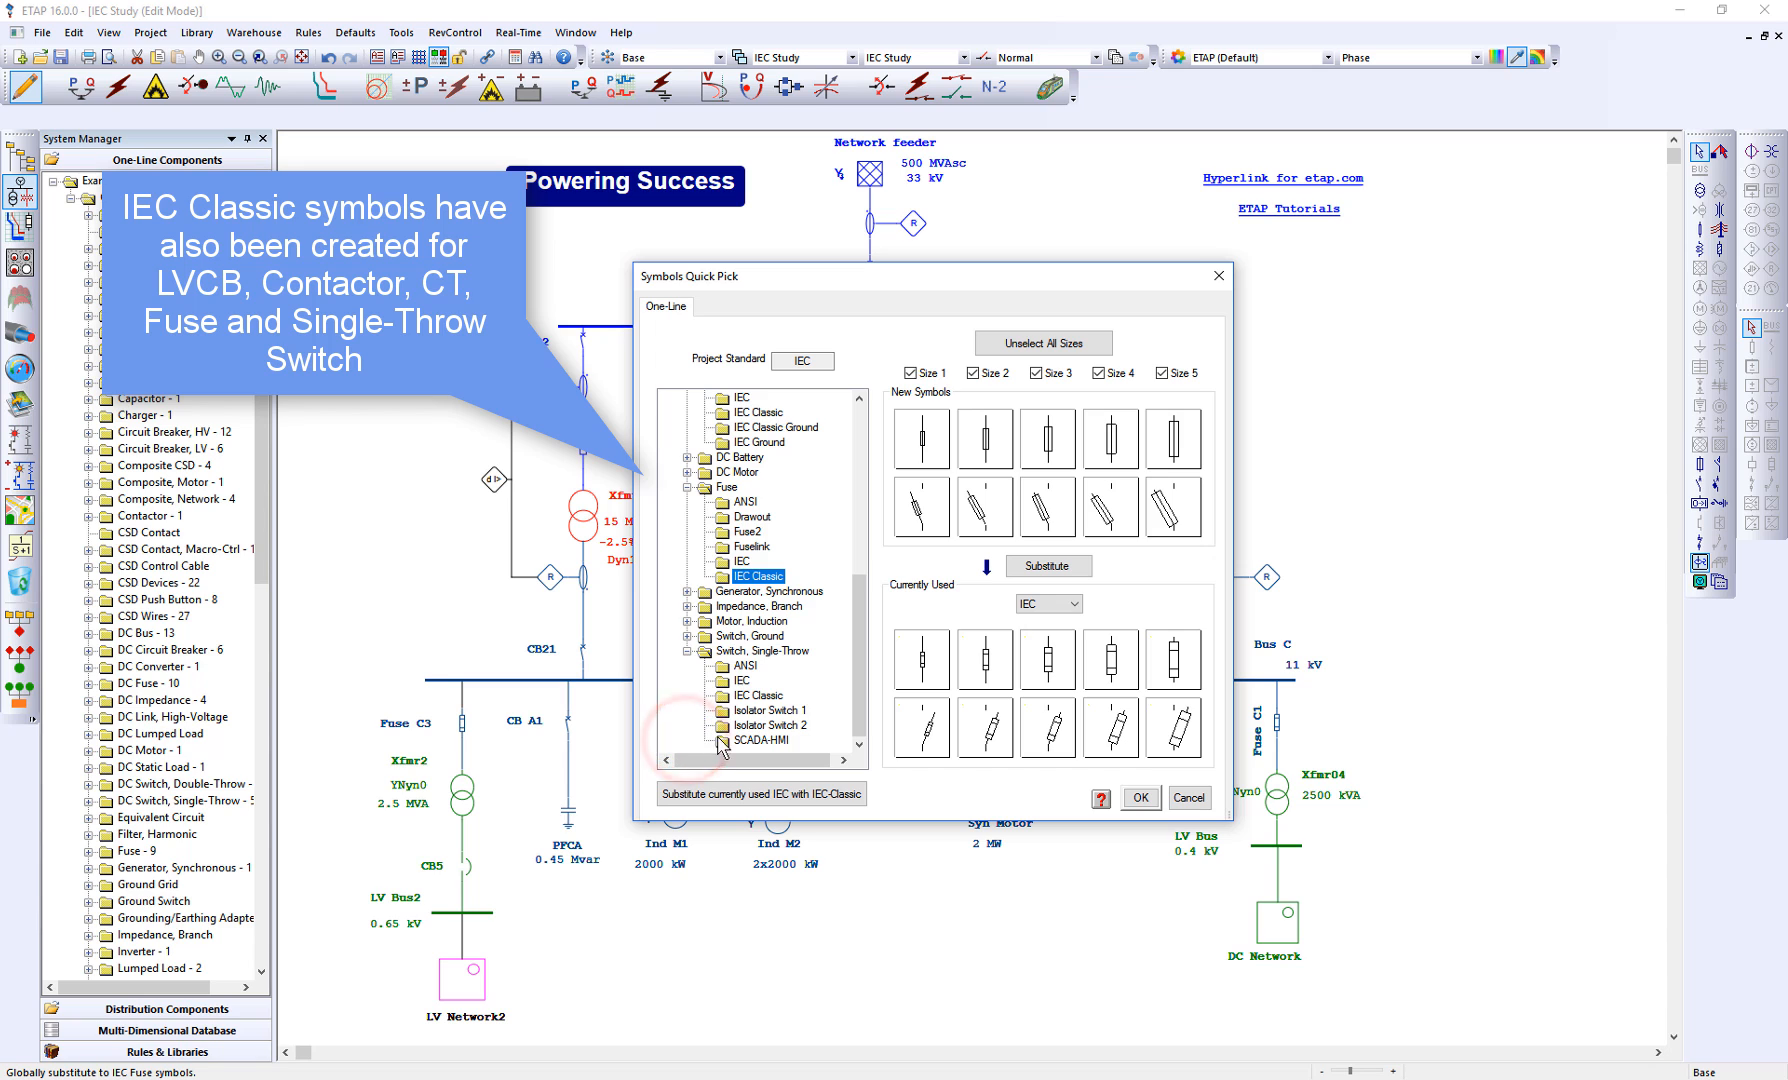
click(755, 695)
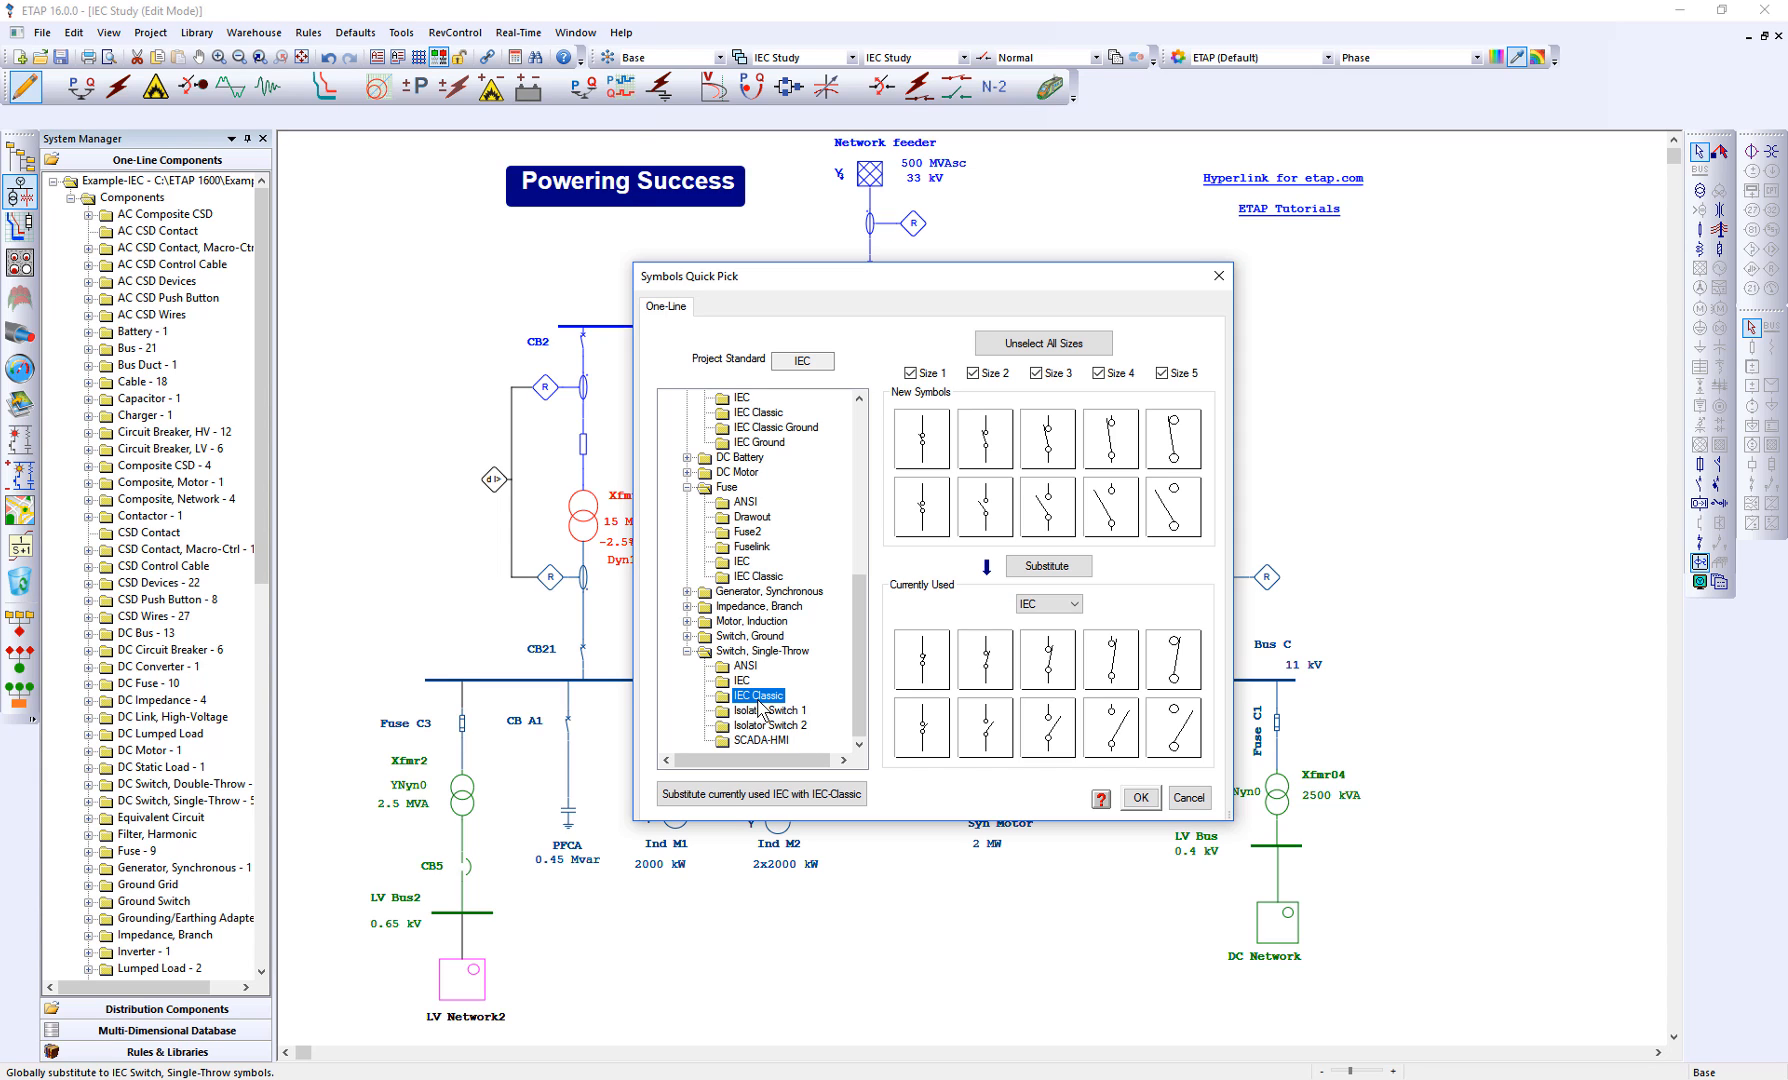
mouse_move(763, 793)
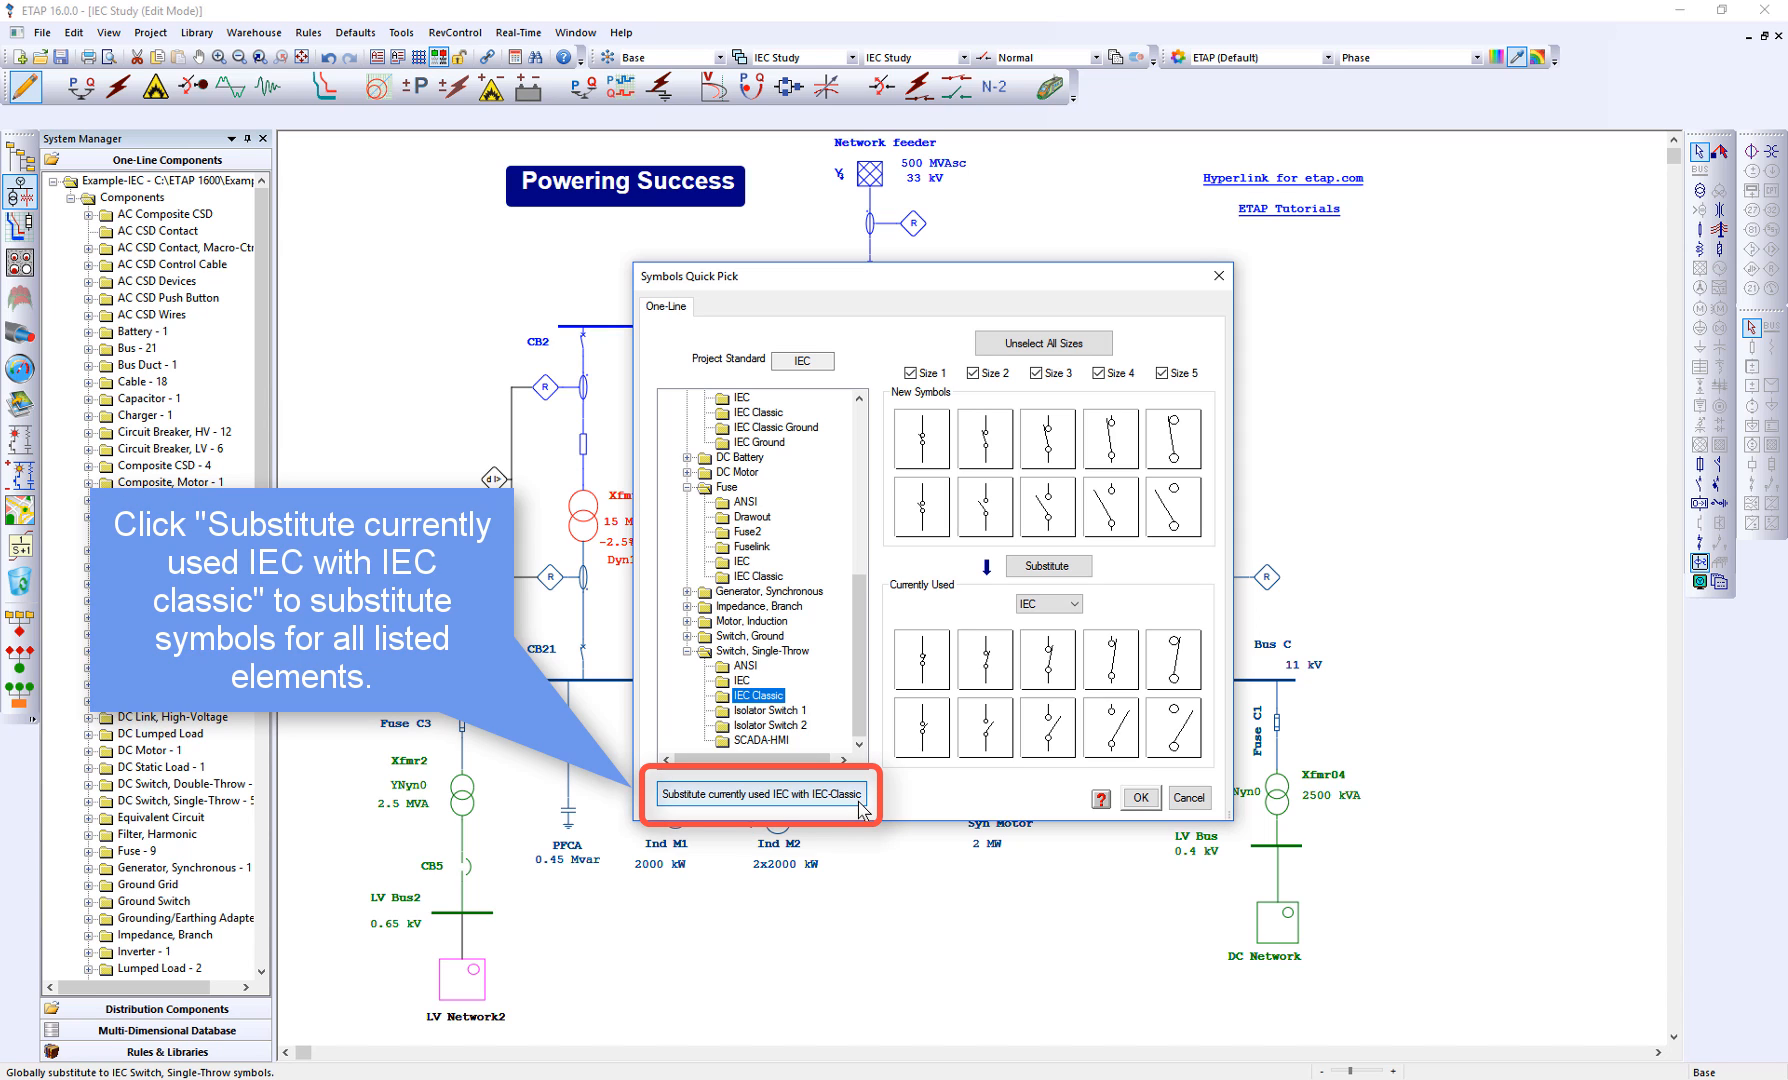
Substitute all used IEC symbols with IEC Classic, confirm Yes, and accept with OK.
click(761, 795)
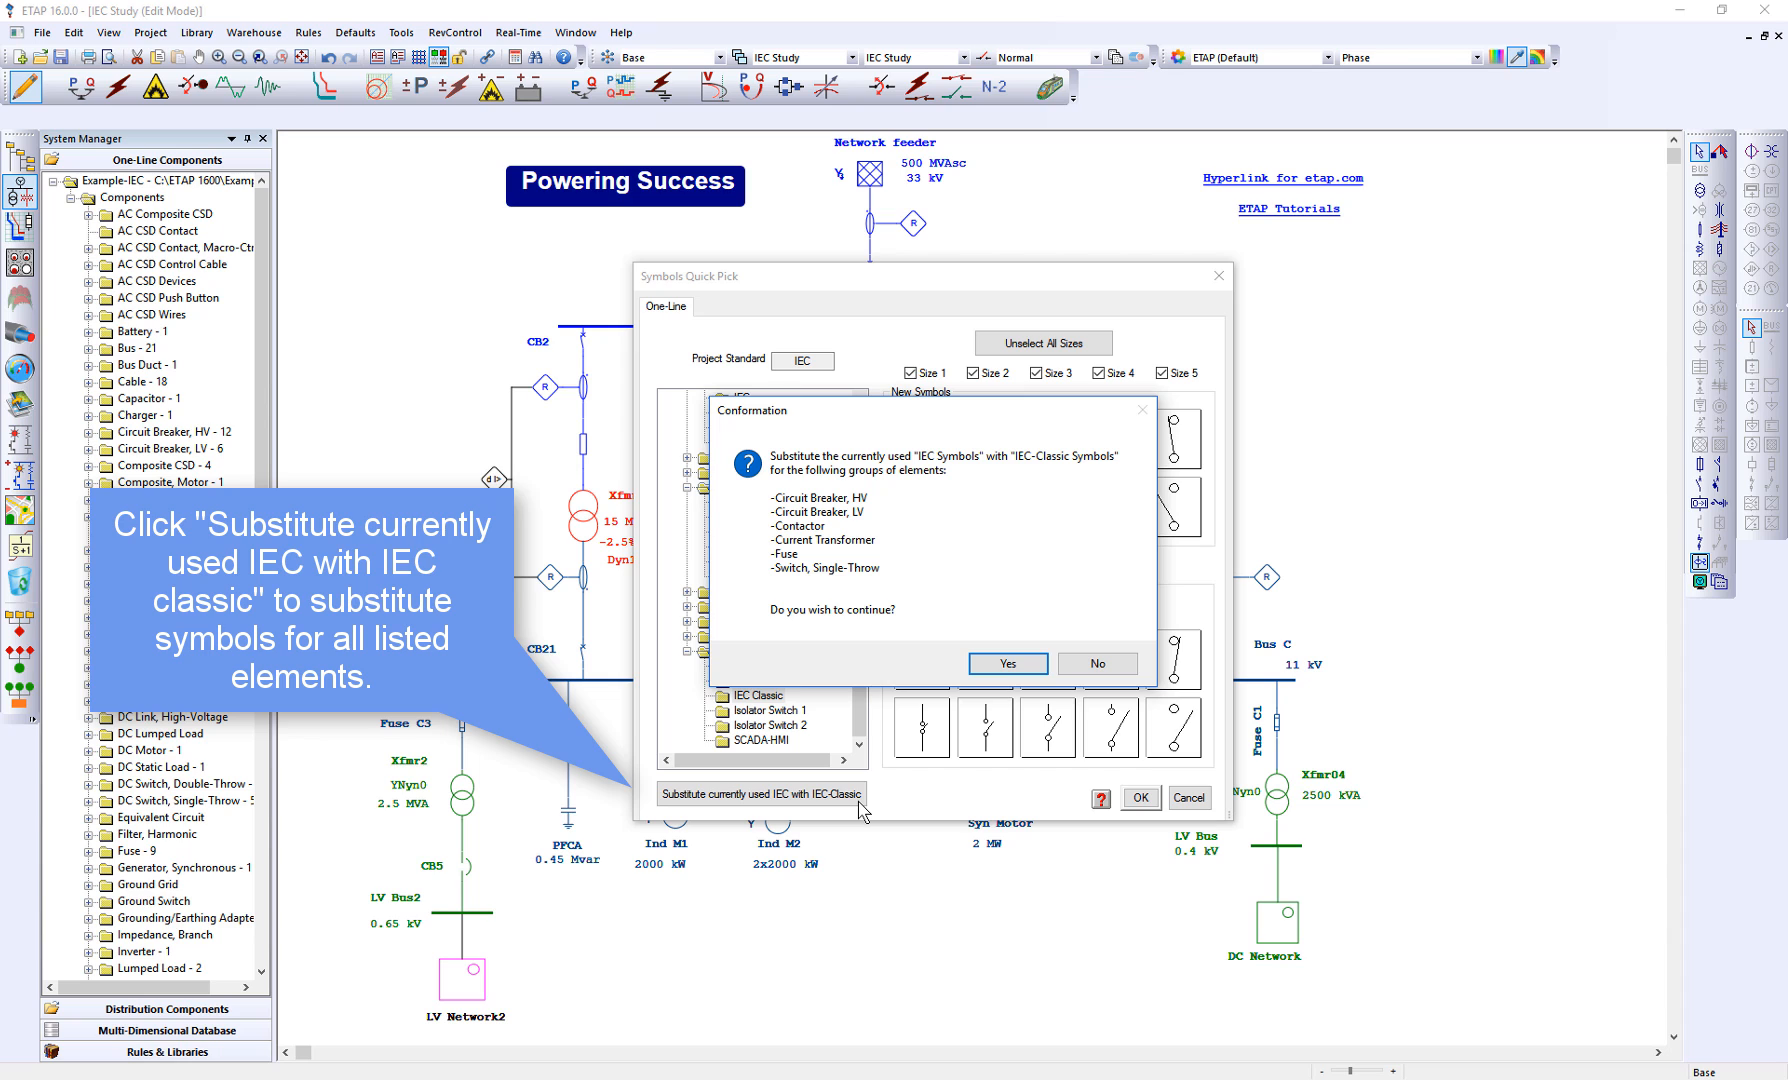
mouse_move(973, 705)
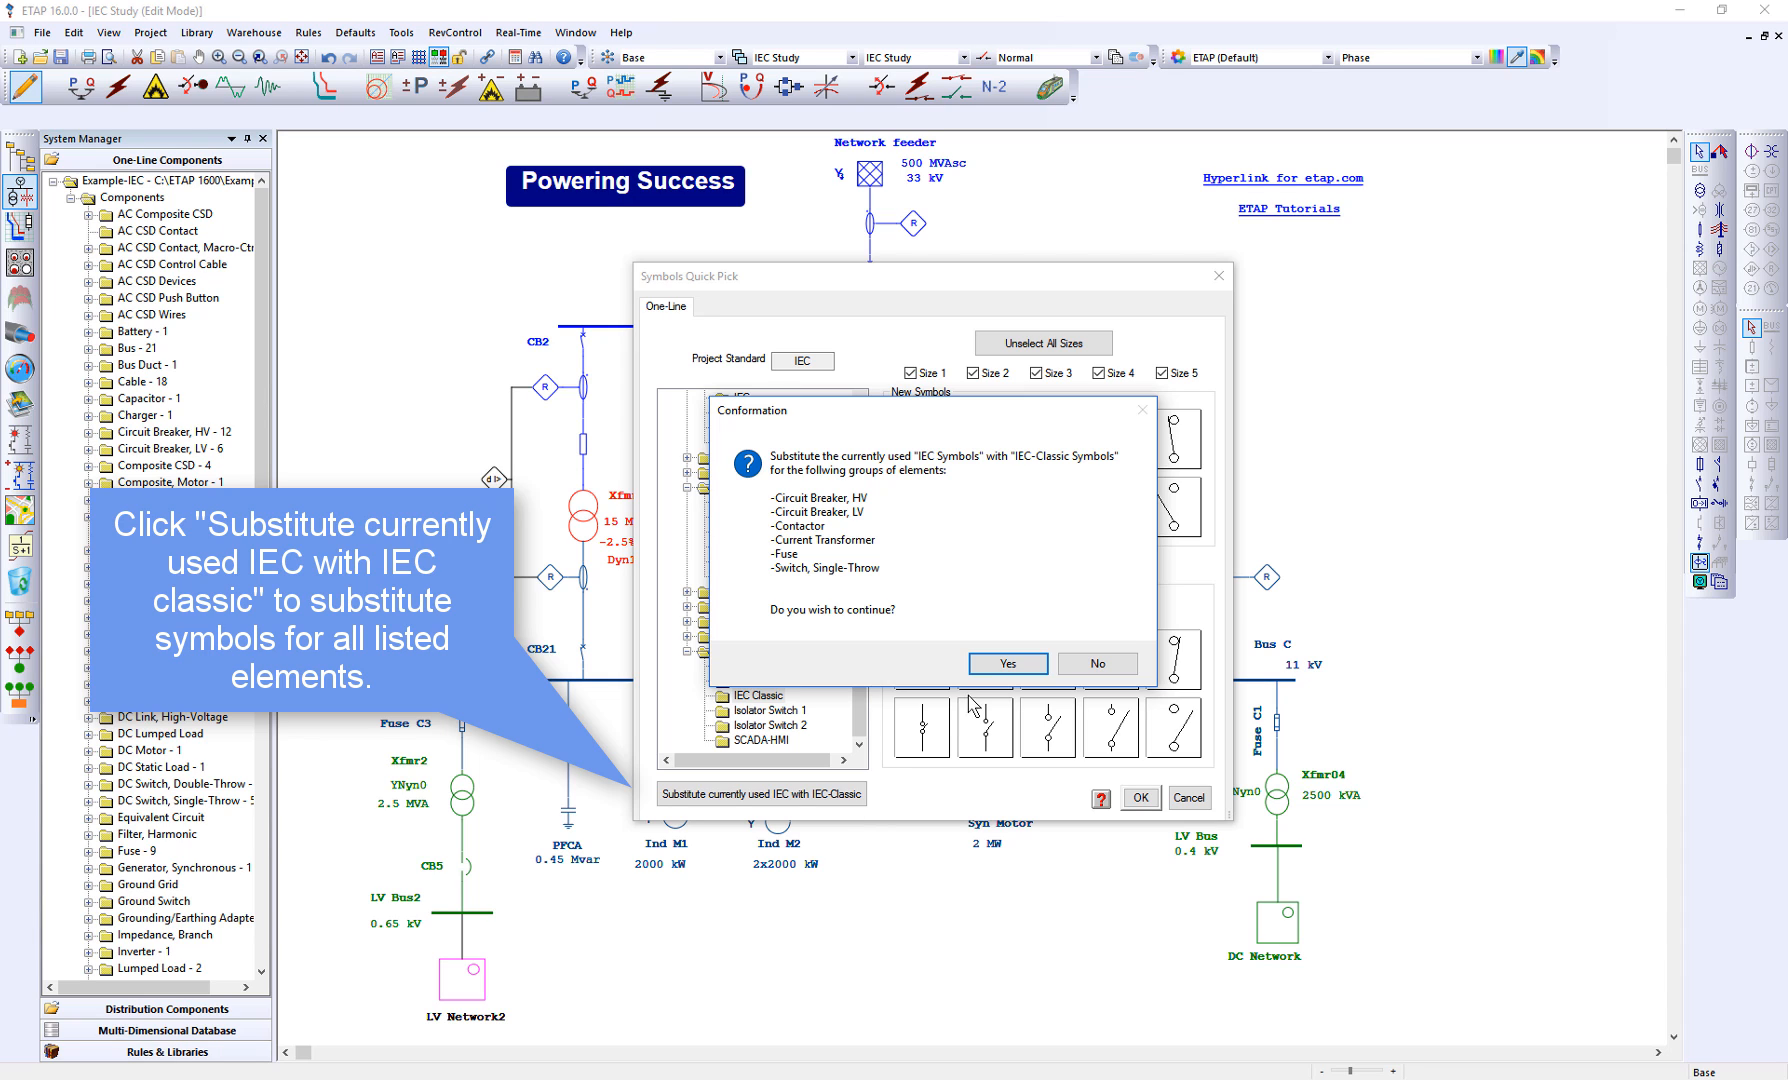
click(1006, 663)
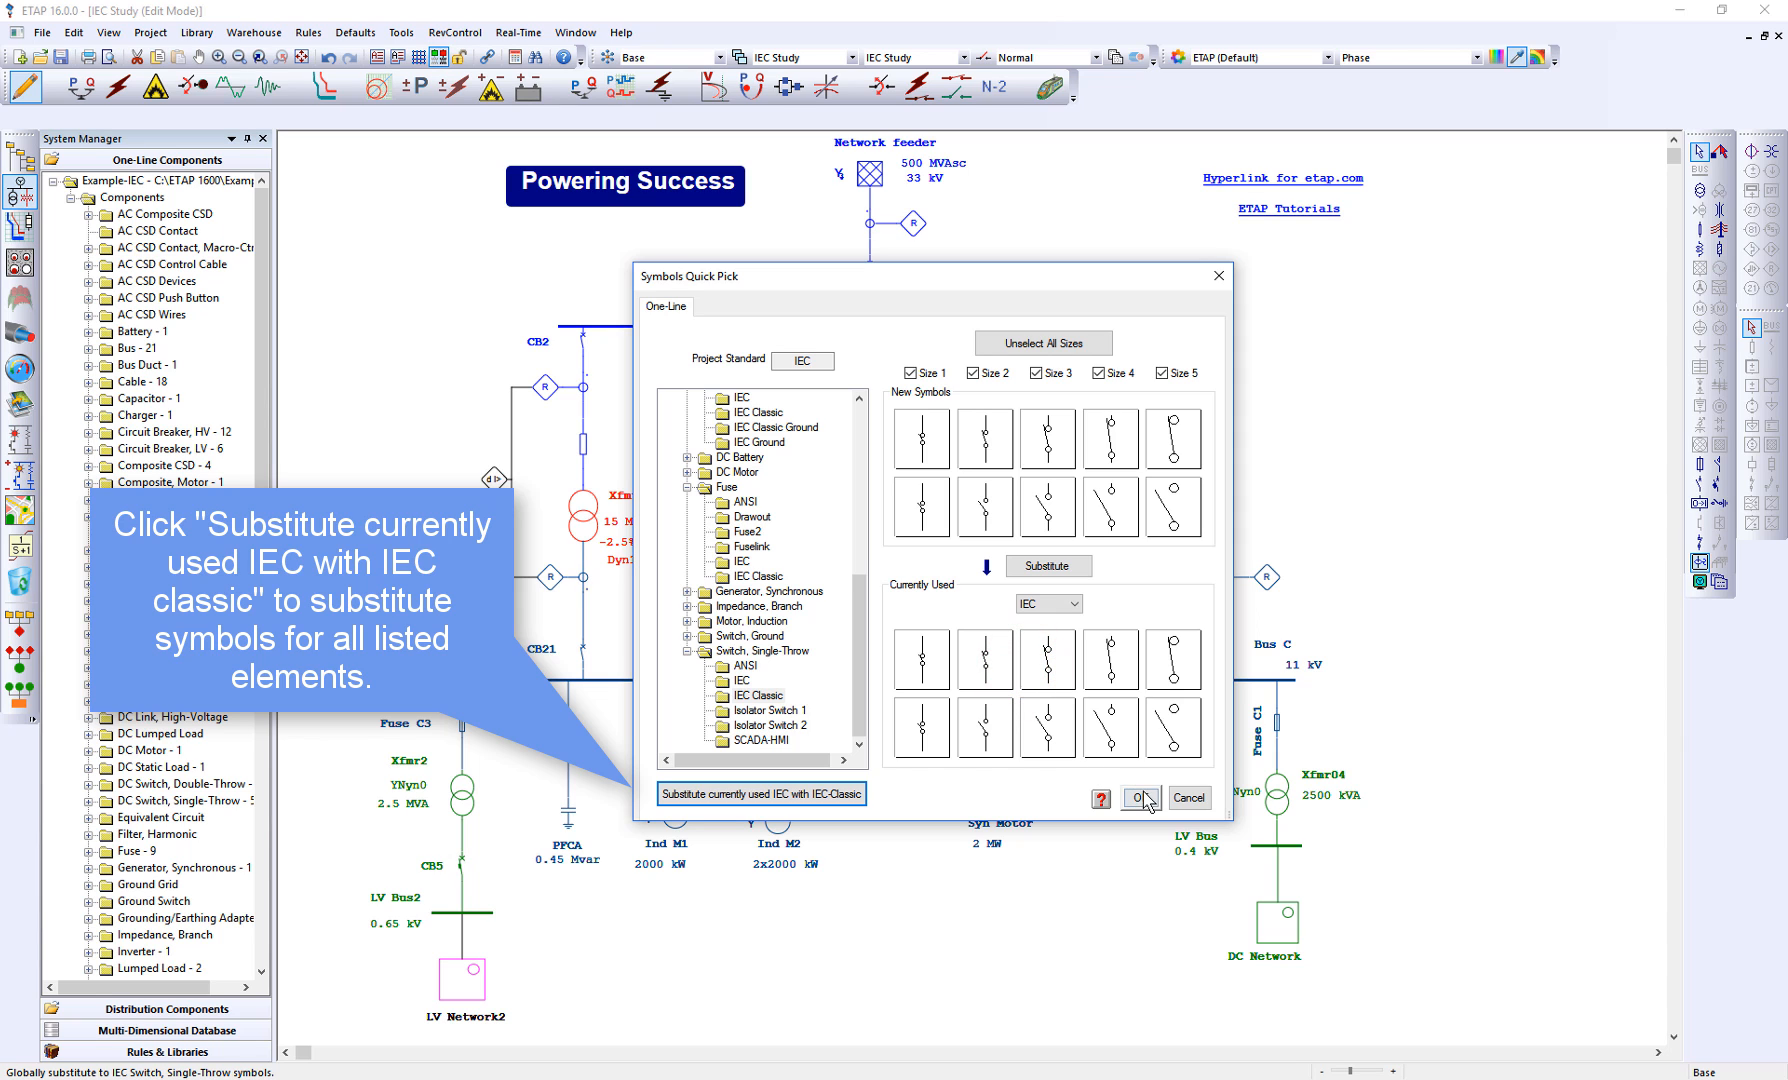
click(1139, 796)
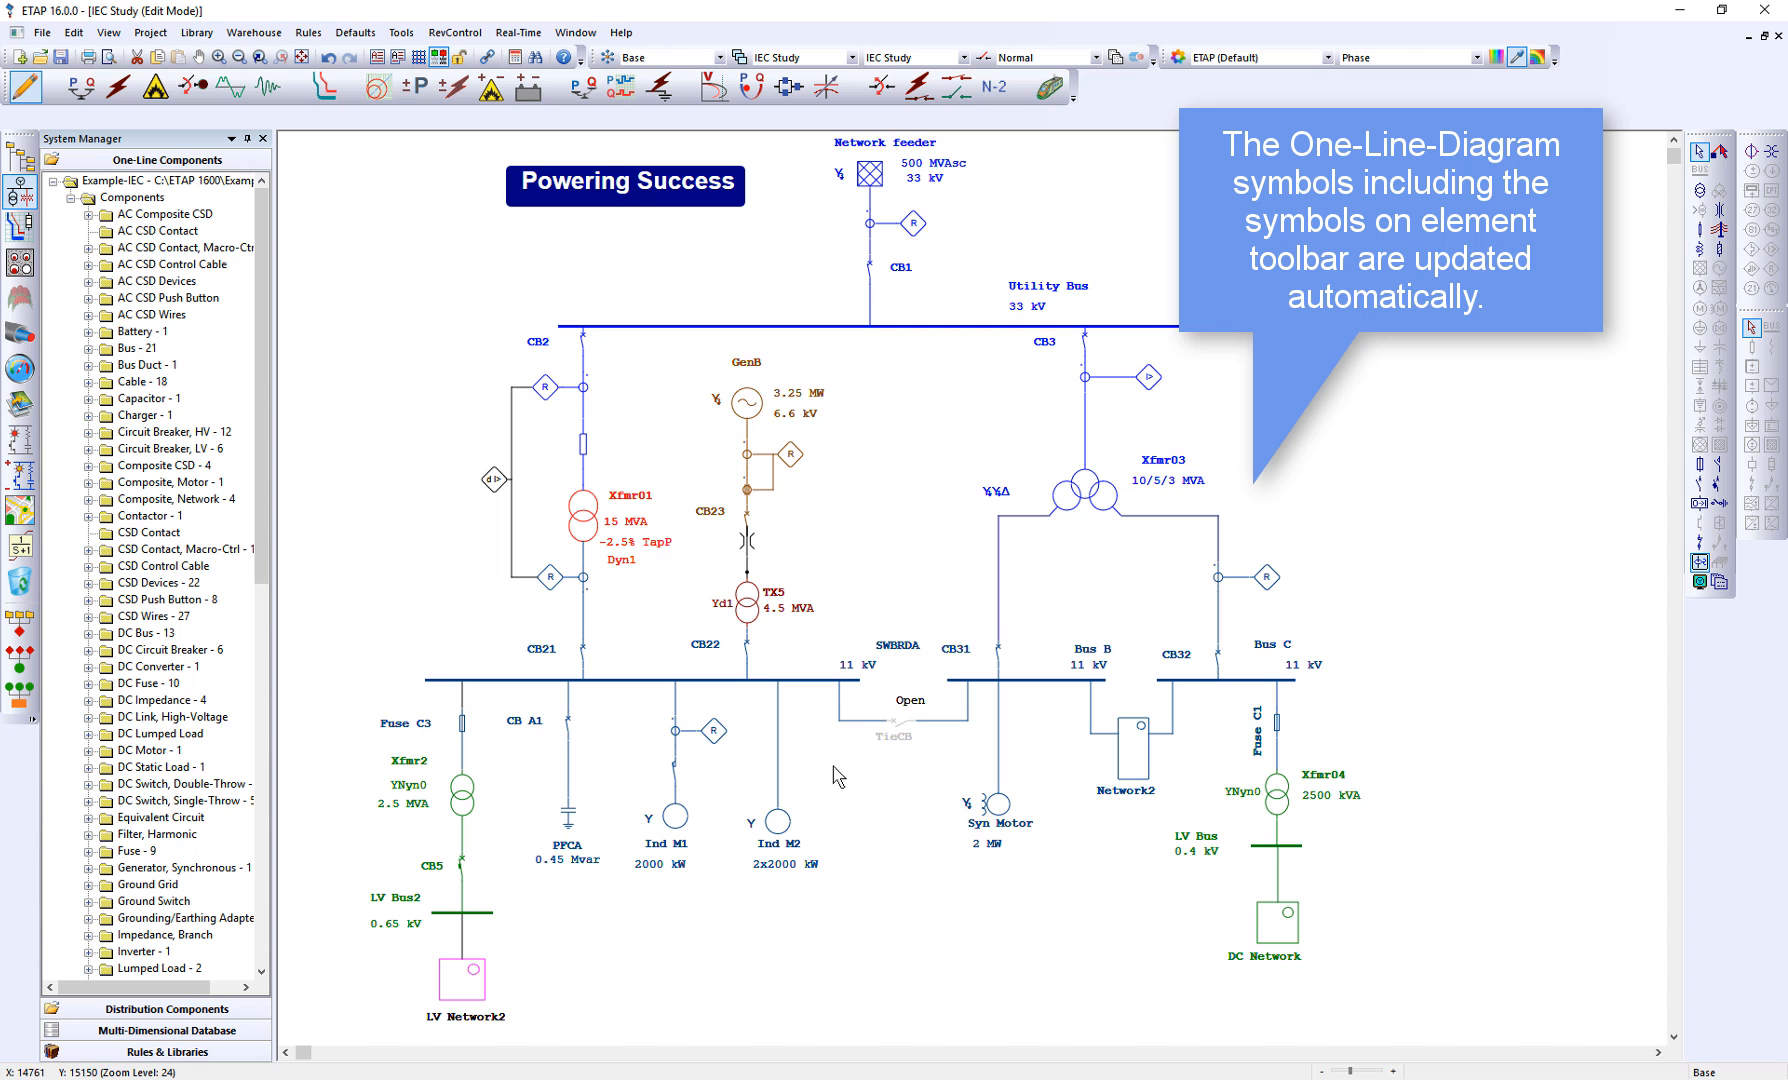
mouse_move(496, 787)
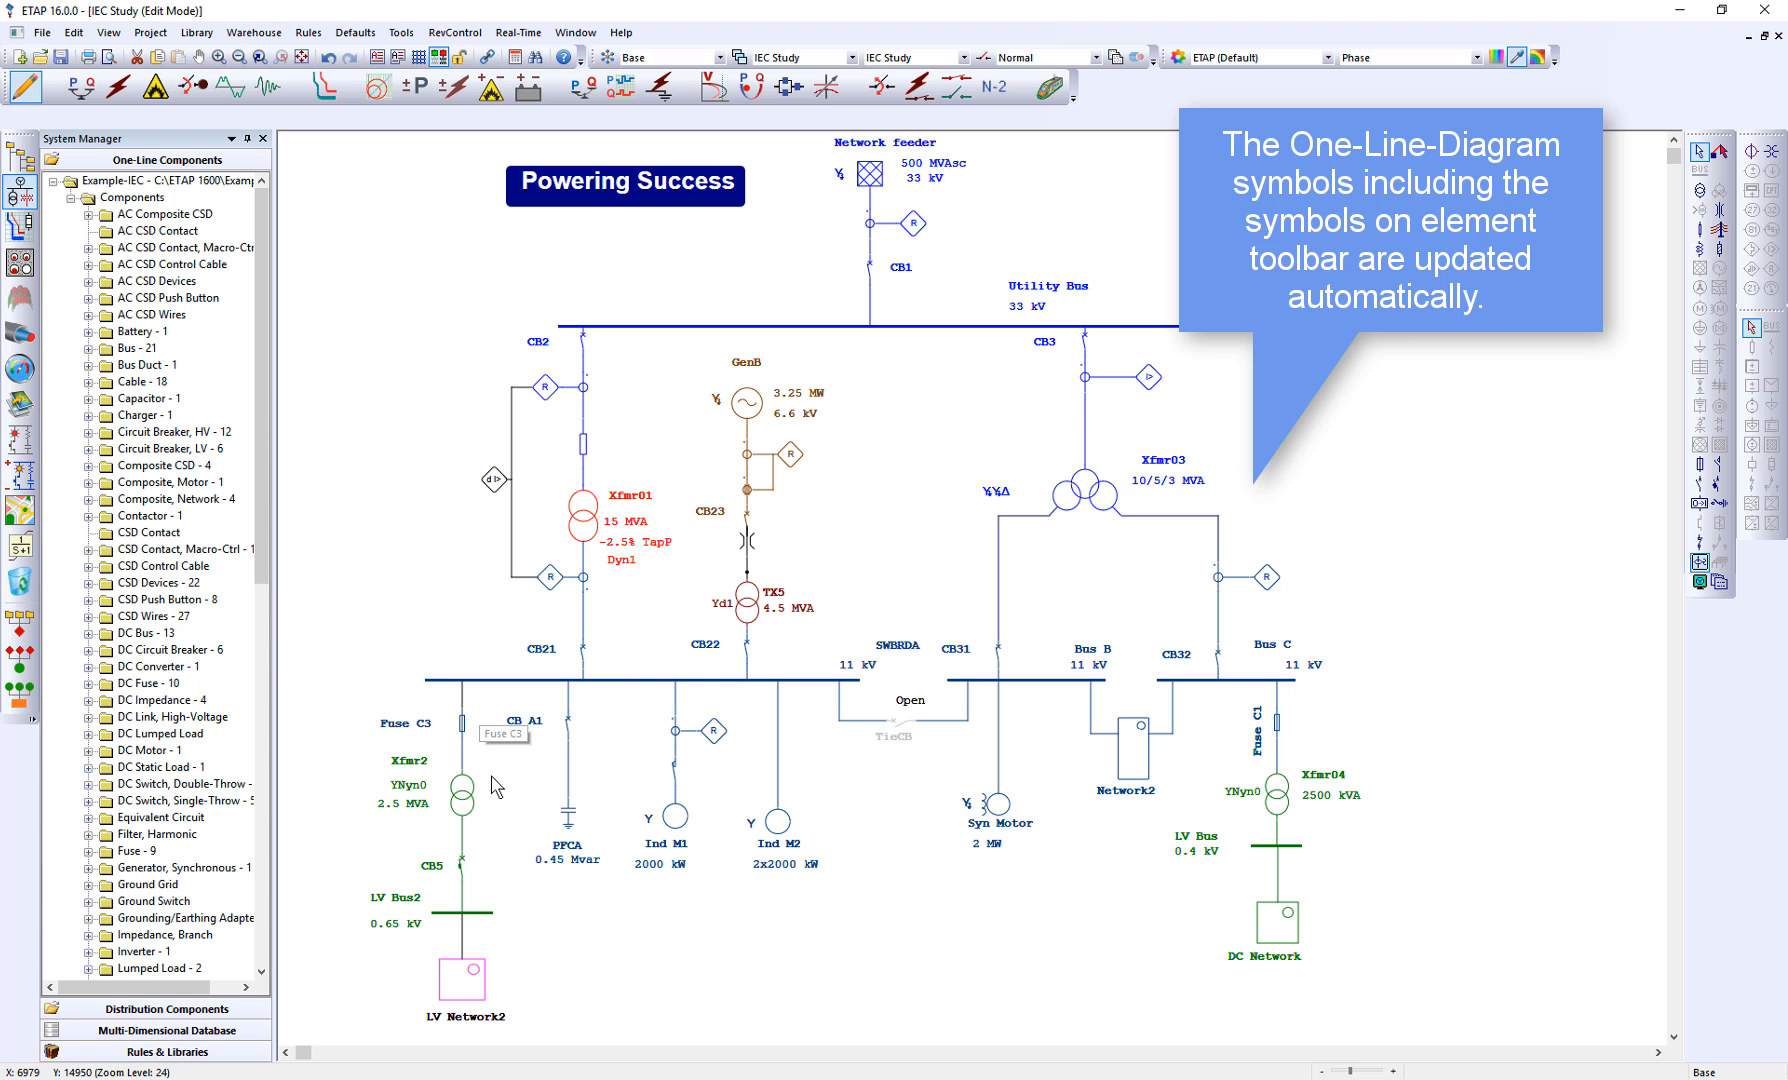
mouse_move(513, 842)
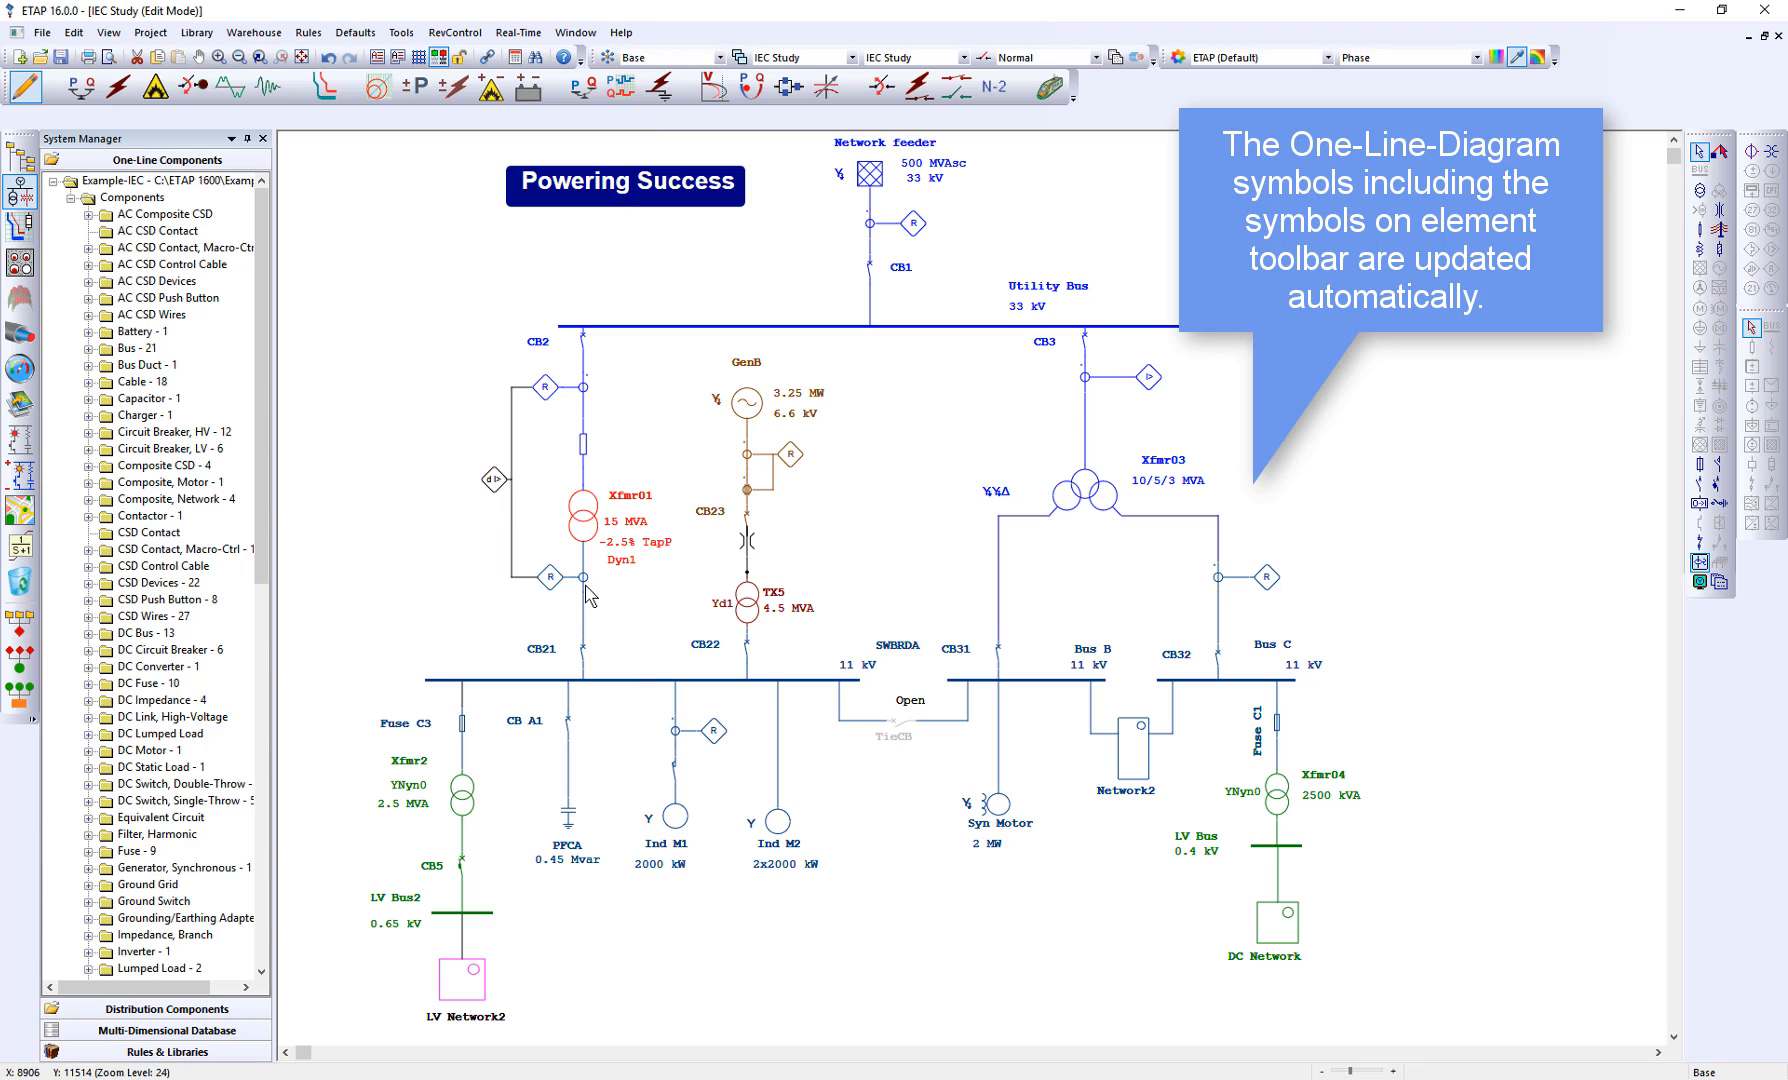
mouse_move(587, 593)
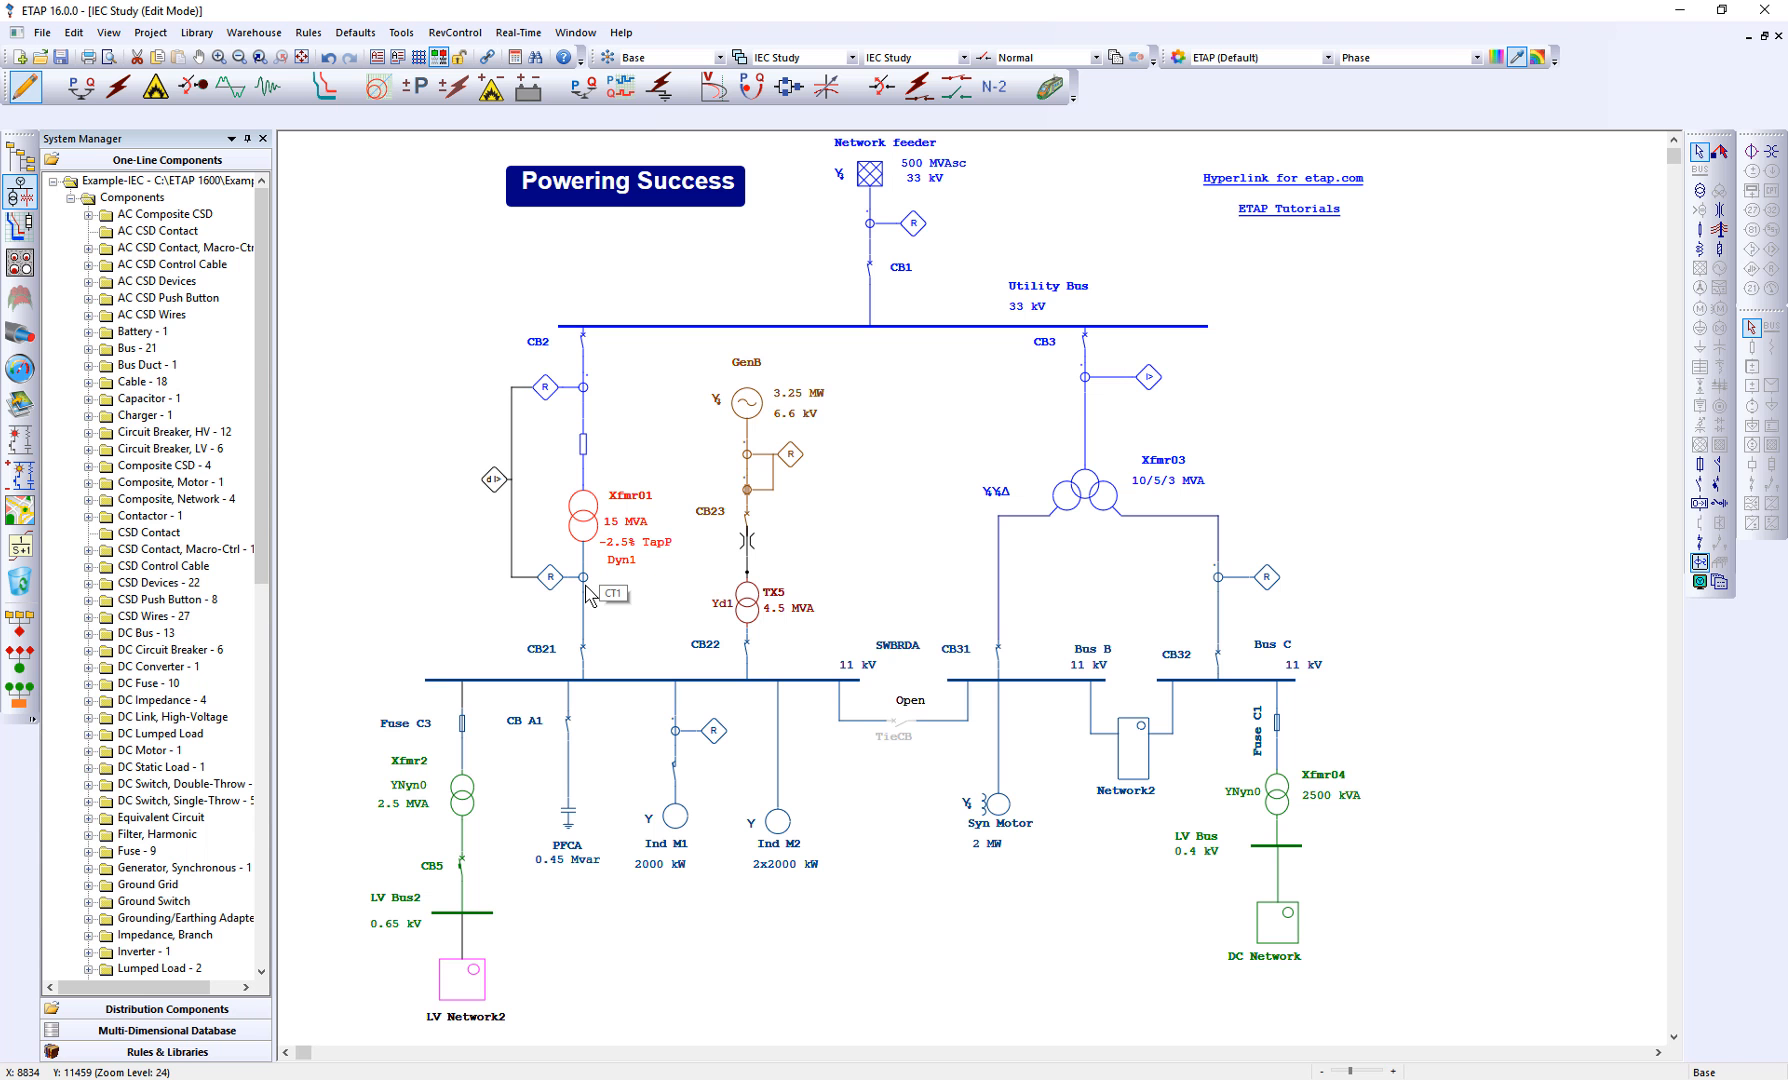
mouse_move(621, 610)
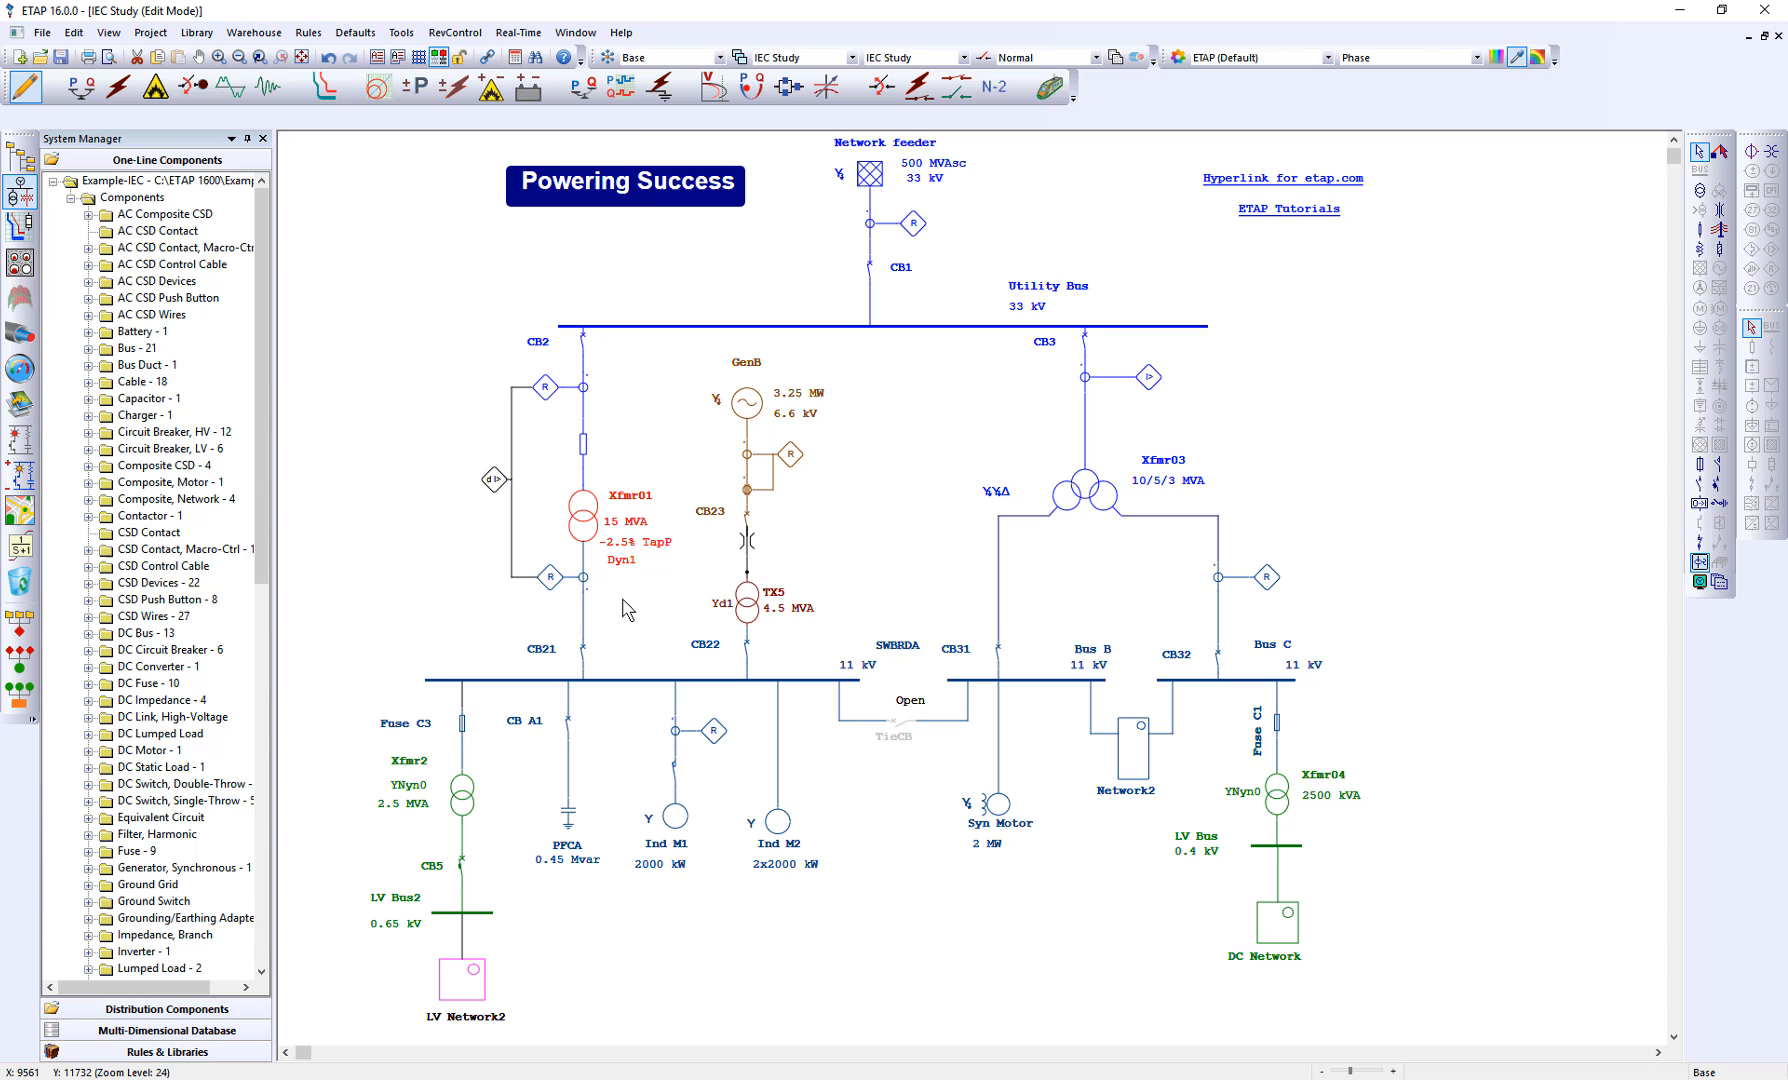